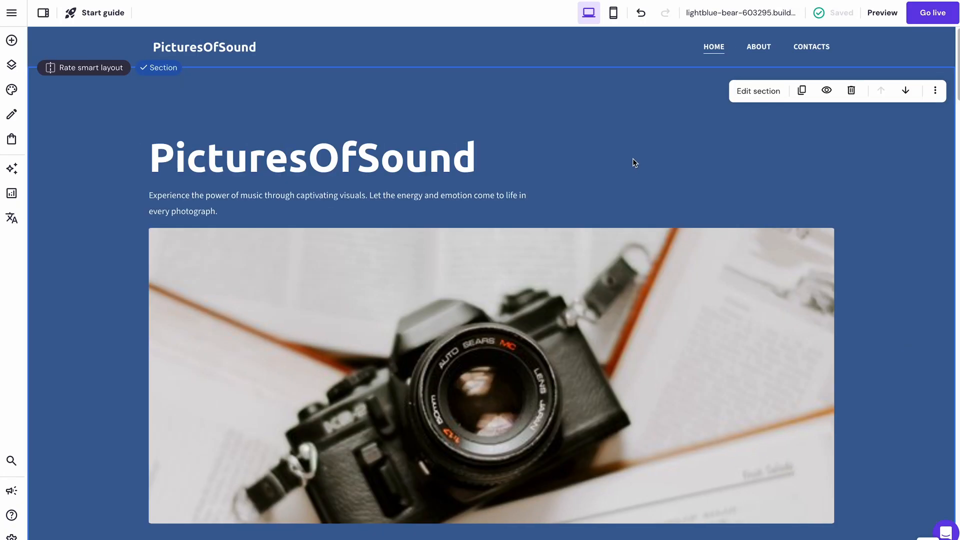
Step: Review the Portfolio section's background colour settings
scroll("down", 3)
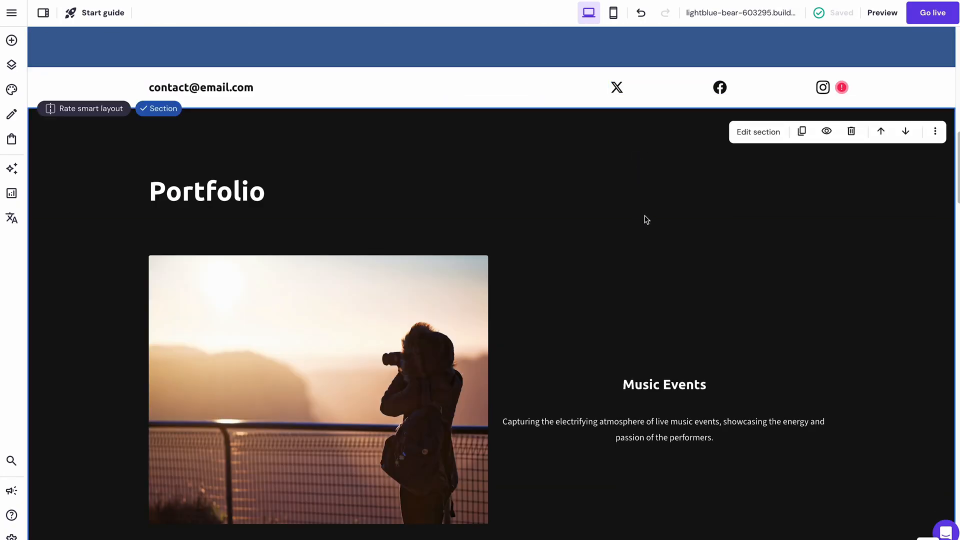
left_click(758, 132)
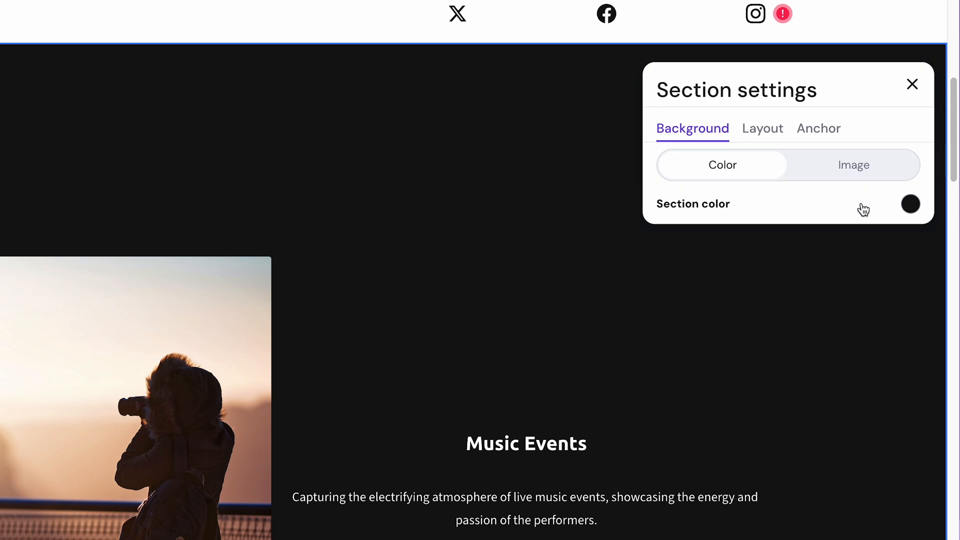
left_click(911, 204)
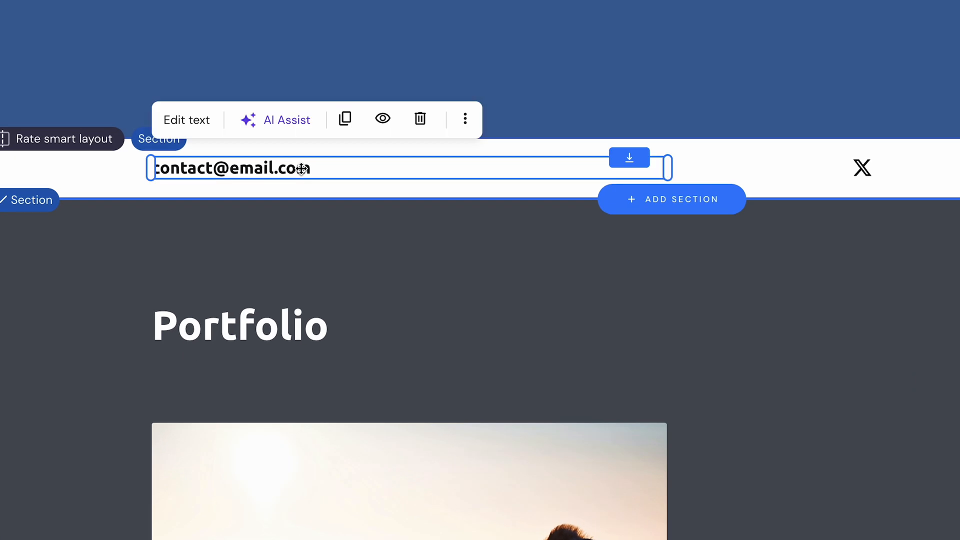
left_click(172, 121)
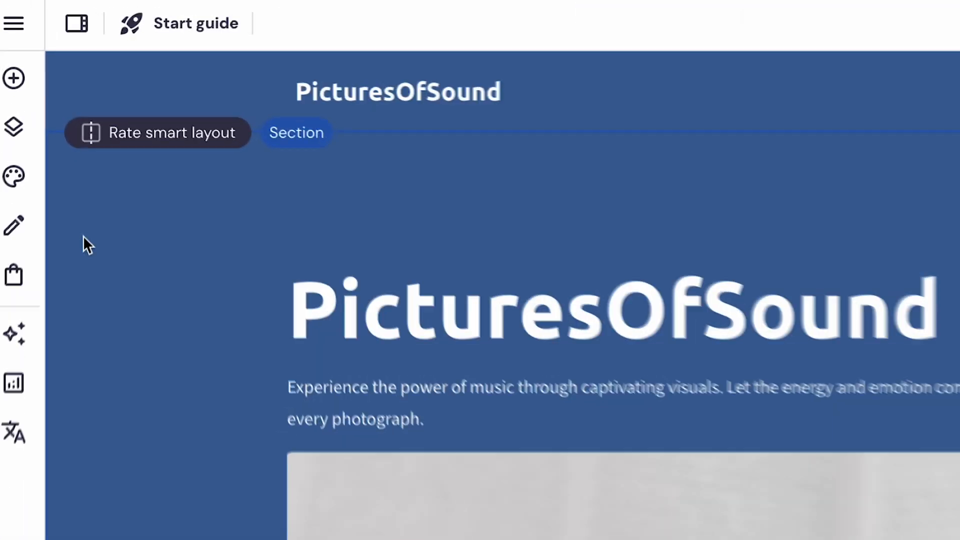
Step: Generate PicturesOfSound logo options for the Photography industry with the AI logo maker
left_click(13, 326)
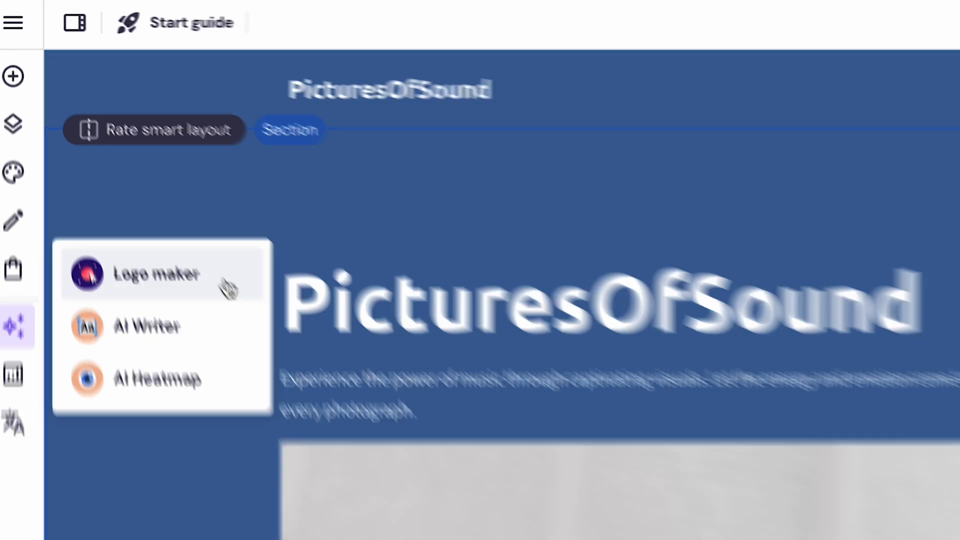
left_click(156, 275)
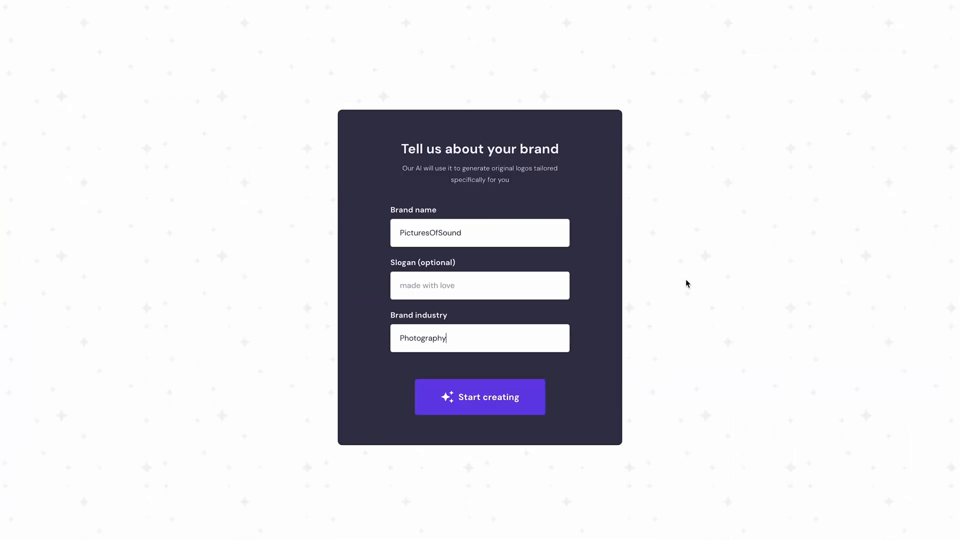
mouse_move(504, 397)
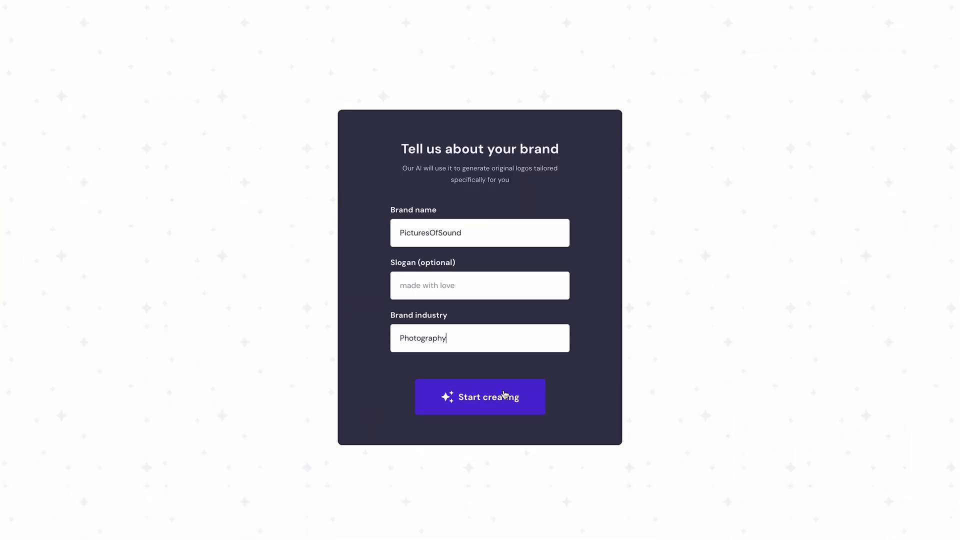
left_click(480, 397)
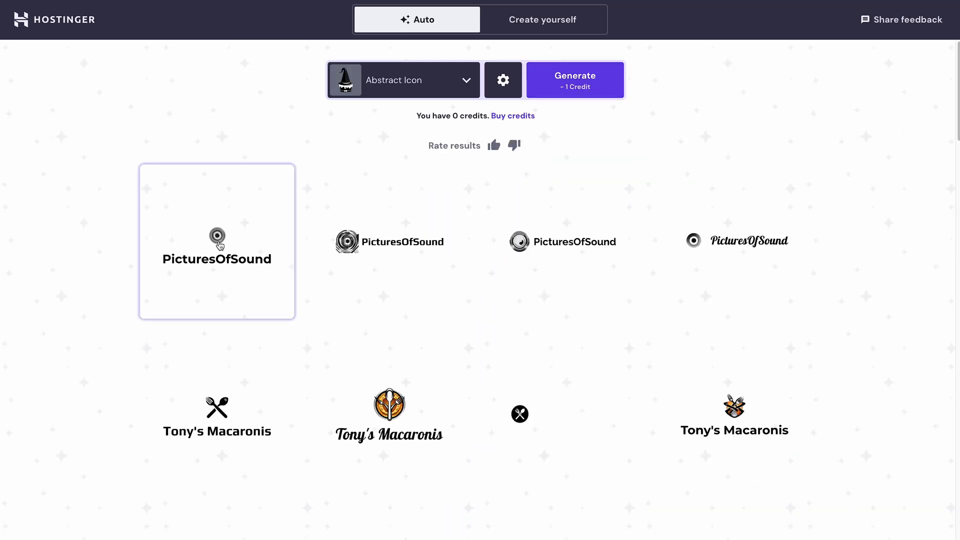
Step: Maximise the icon scale on the stacked PicturesOfSound logo and download it free
left_click(216, 237)
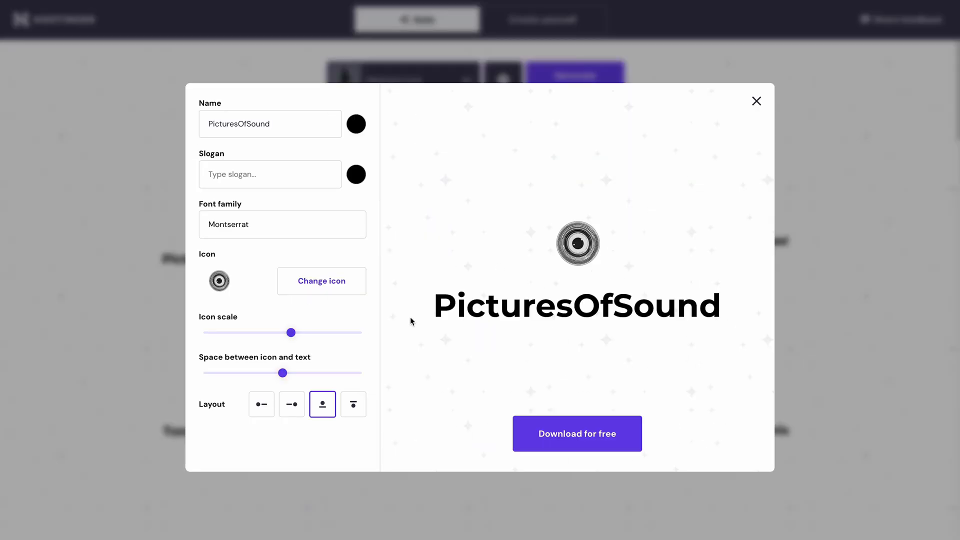
left_click_drag(291, 333, 351, 333)
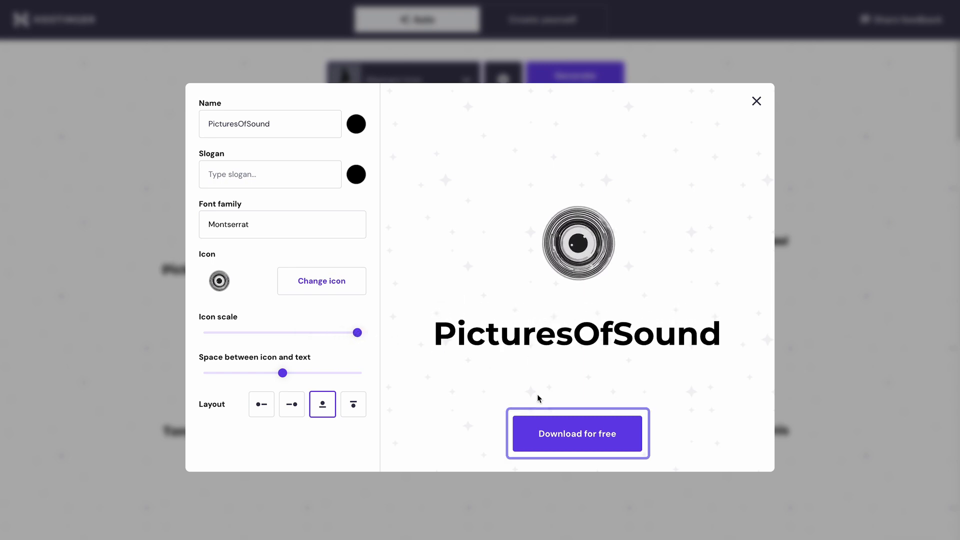
mouse_move(564, 444)
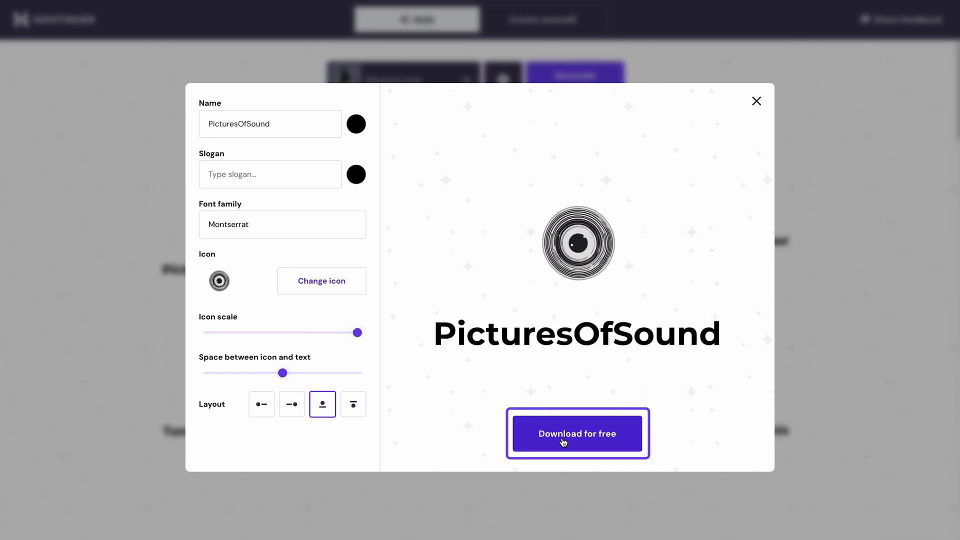
left_click(578, 434)
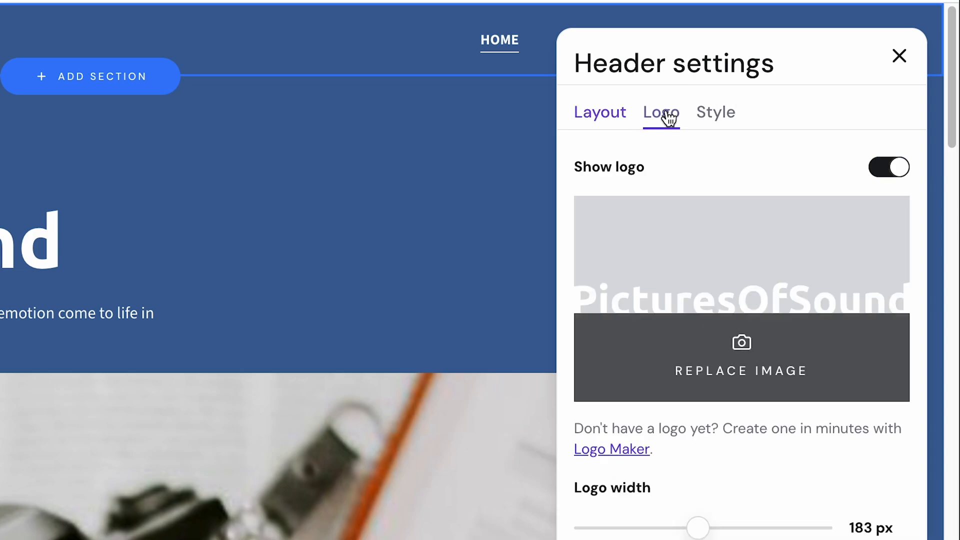
Step: Replace the header logo image with logo-1 from the Media library
left_click(741, 371)
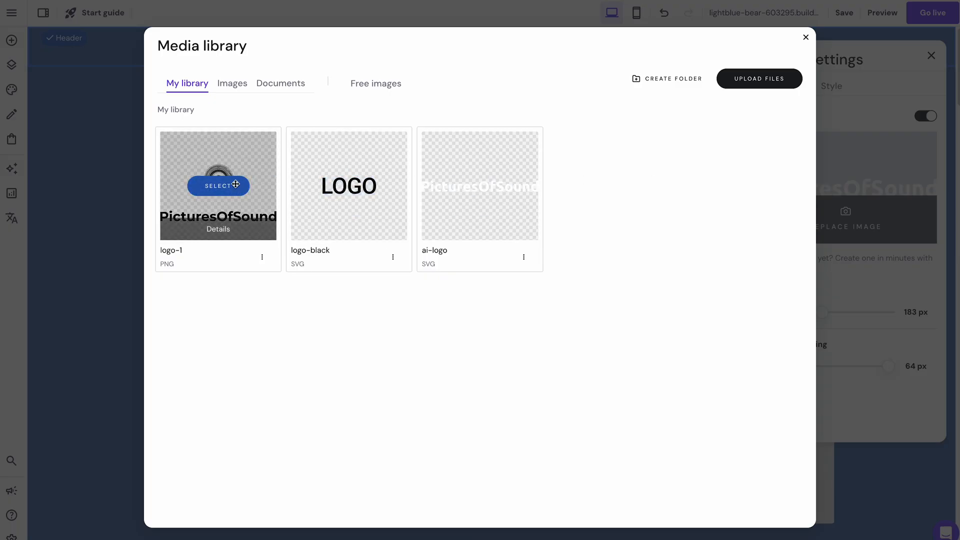
left_click(218, 186)
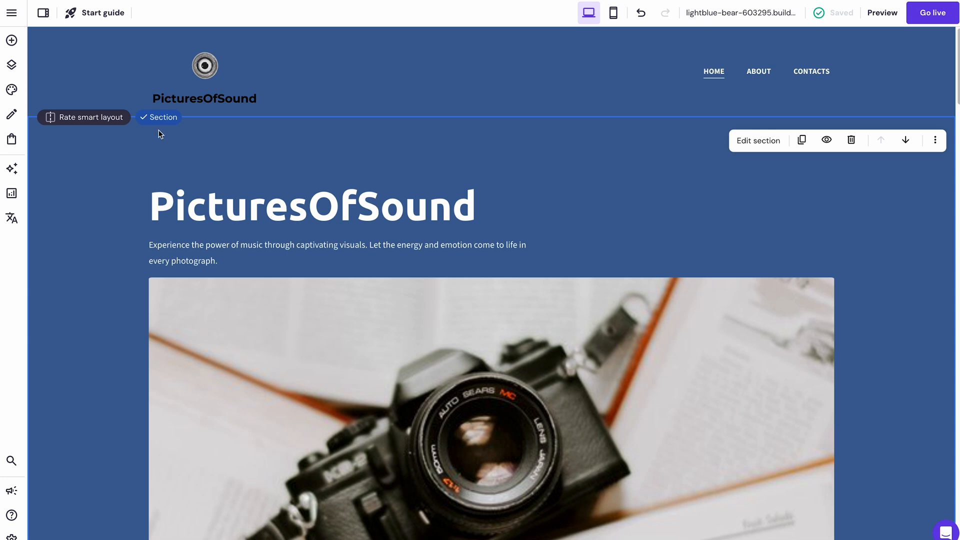
left_click(11, 90)
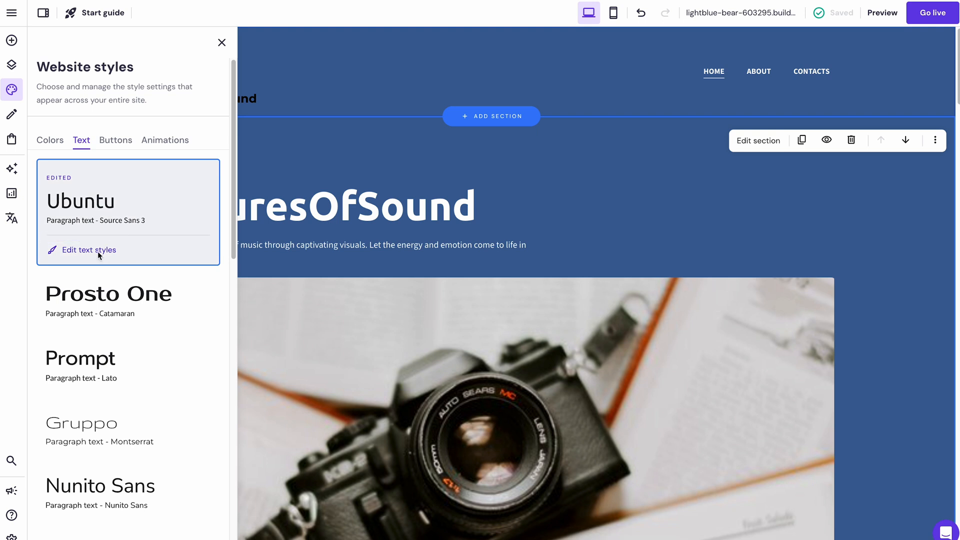
Step: Review text styles, keeping Ubuntu headings and Source Sans 3 paragraphs, then close
left_click(89, 250)
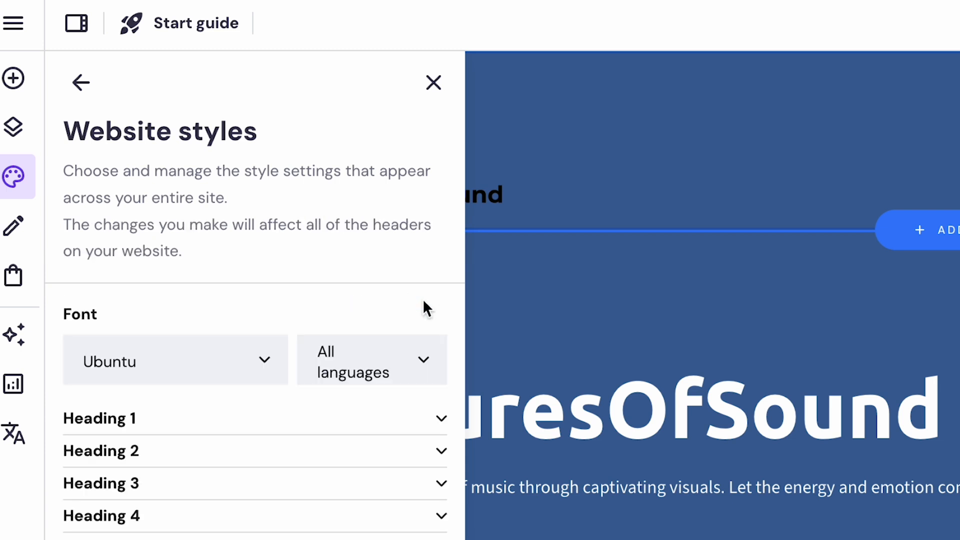
left_click(80, 83)
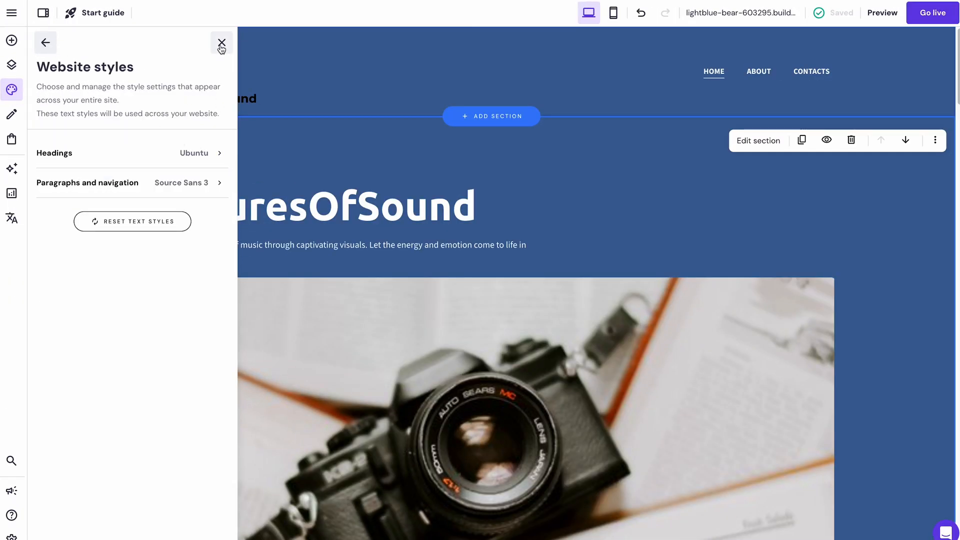
left_click(221, 42)
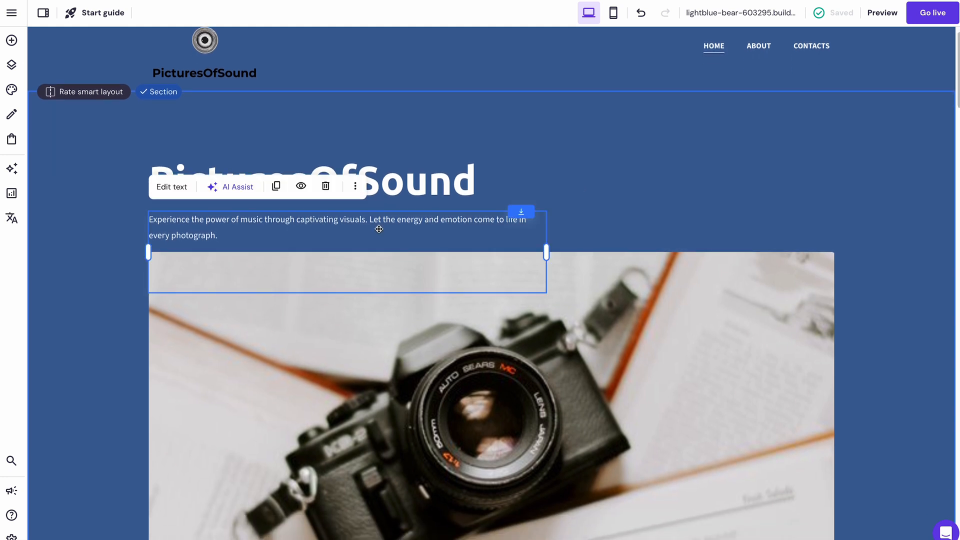
mouse_move(238, 188)
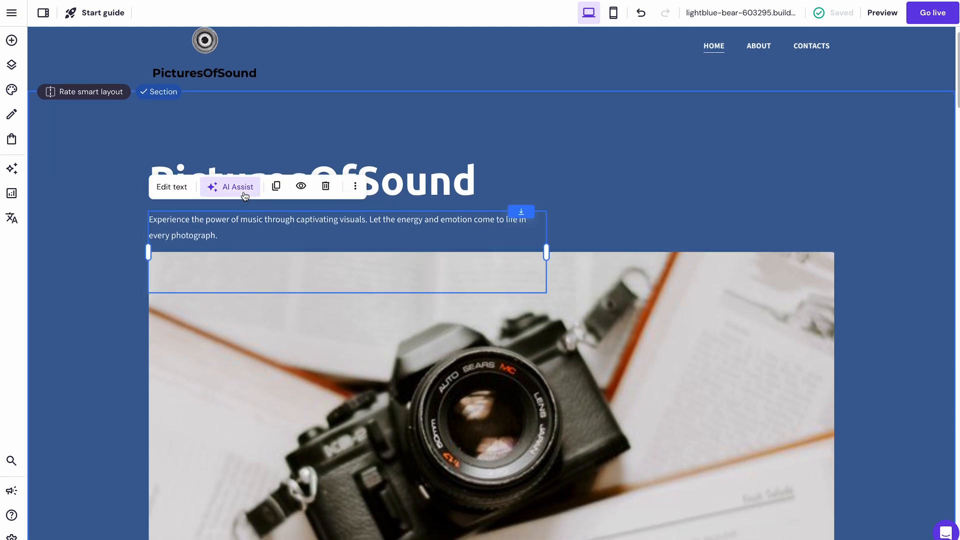
Step: Generate AI Assist text for the hero paragraph, keeping the original description
left_click(236, 186)
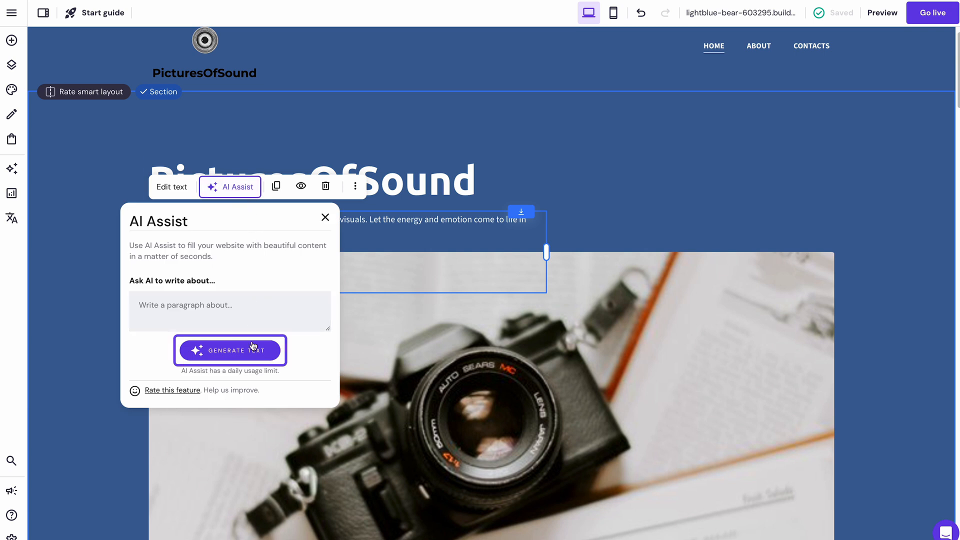
left_click(325, 217)
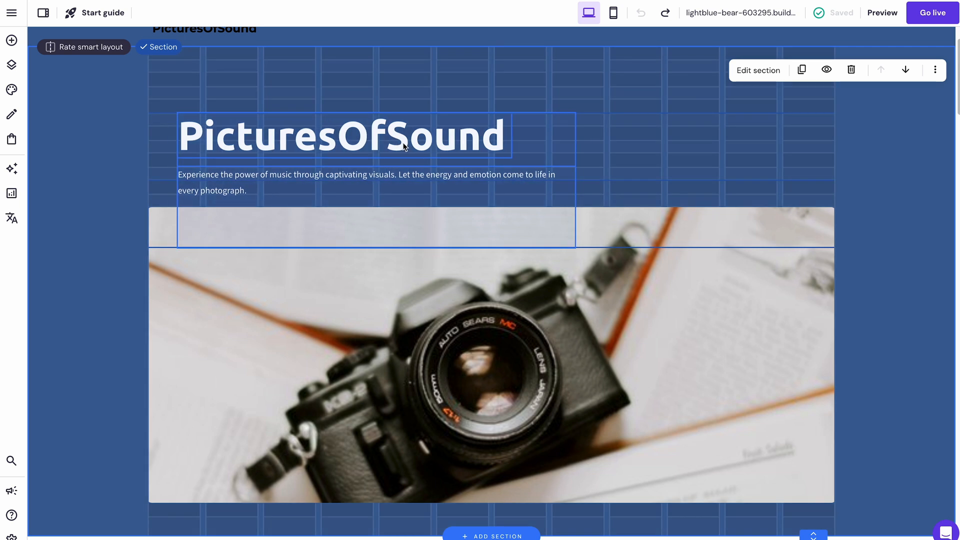
Step: Rearrange the hero so the button sits centred beneath the camera photo
left_click(490, 367)
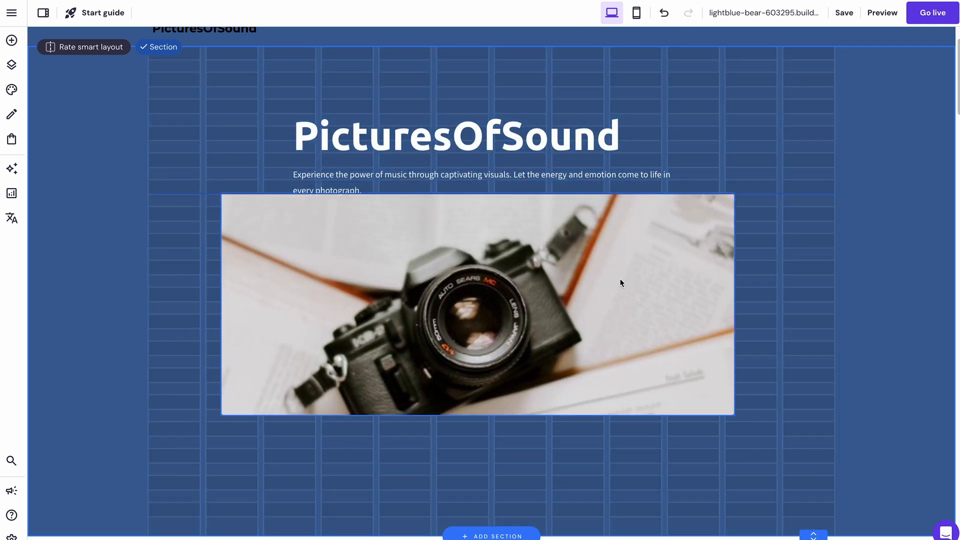
left_click(478, 313)
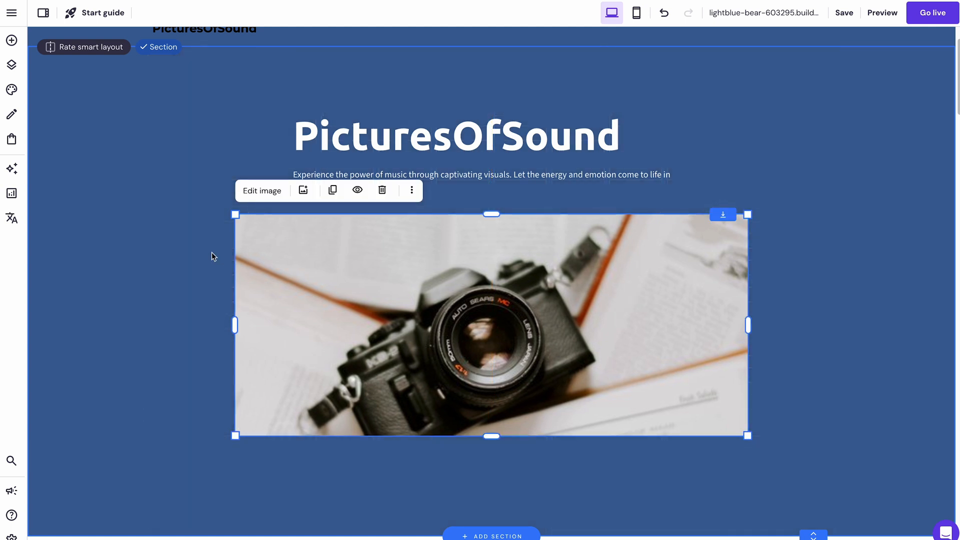
left_click(11, 39)
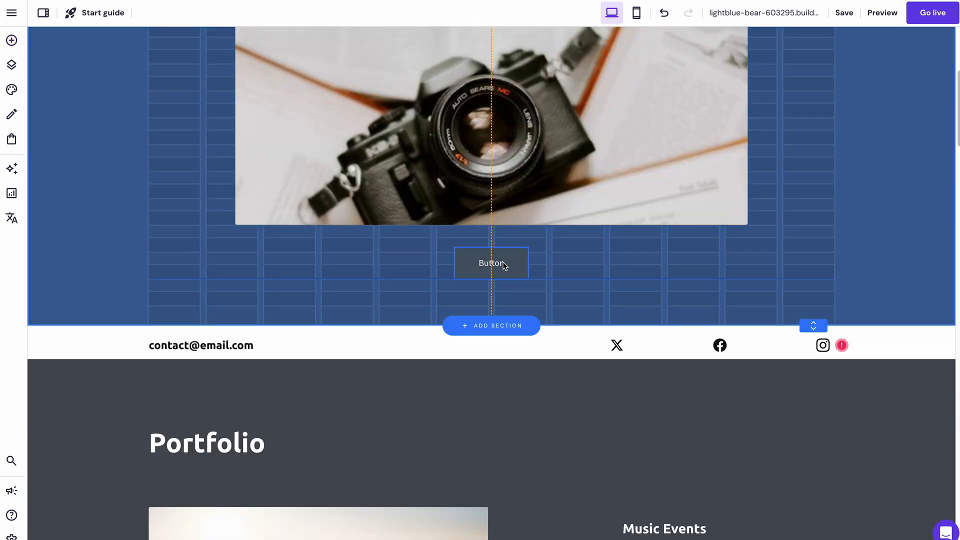
left_click(11, 169)
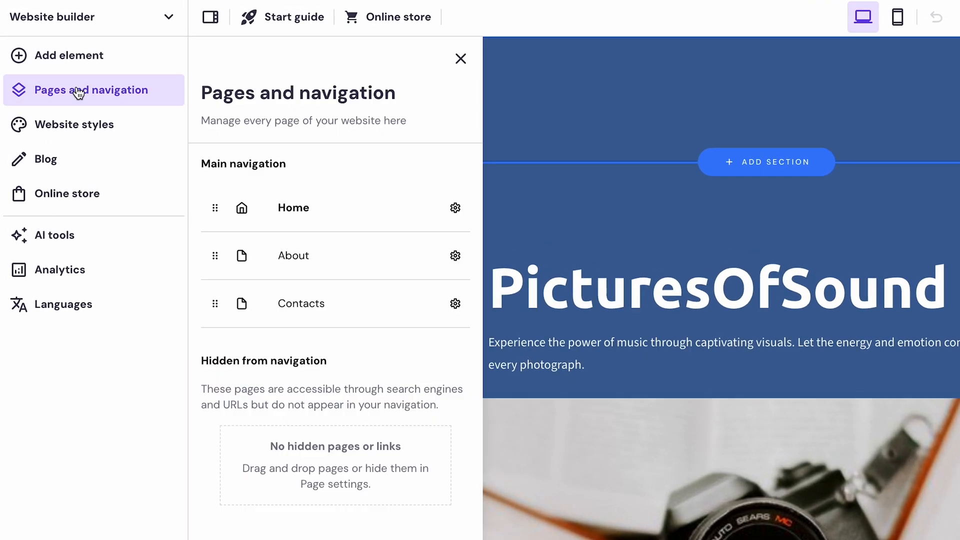
mouse_move(360, 160)
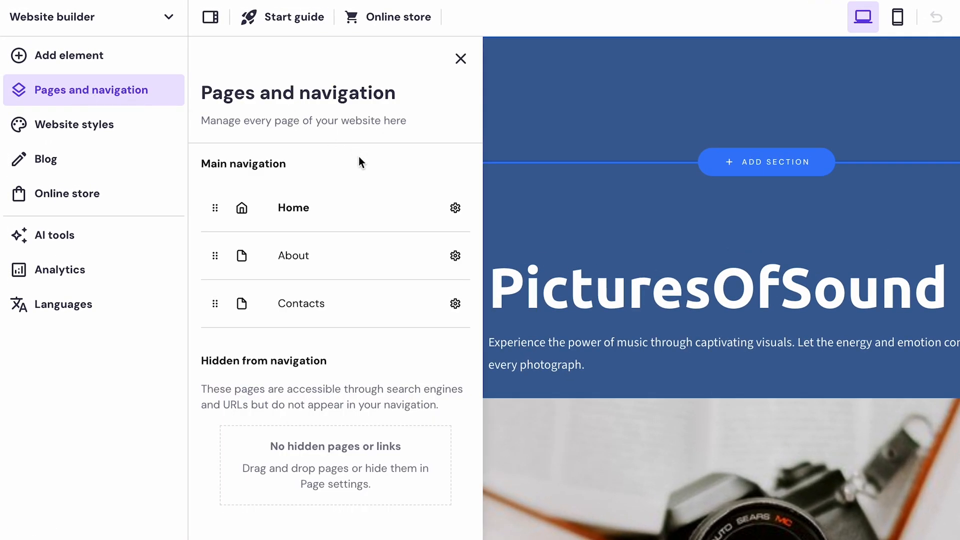
Step: Open the Home page options, then view the About and Contacts pages
left_click(455, 207)
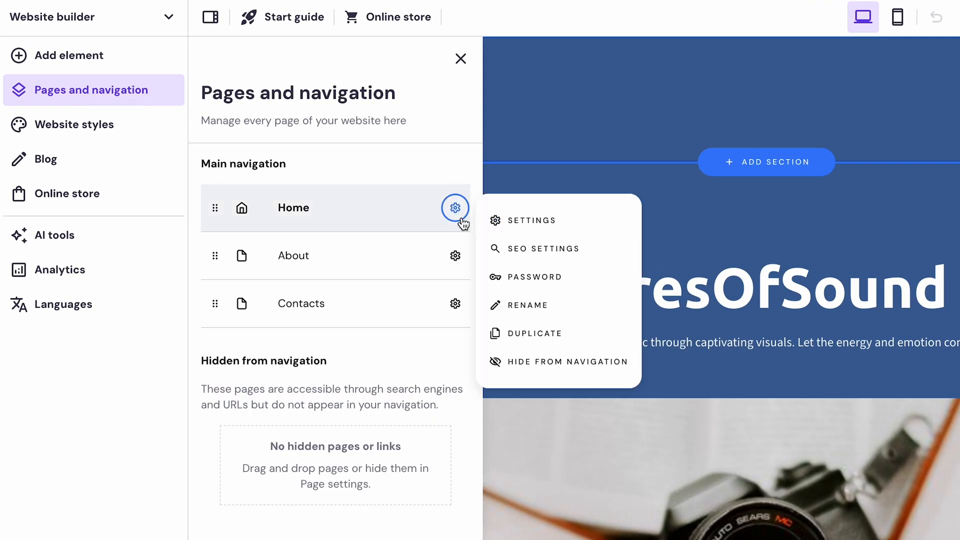
mouse_move(557, 253)
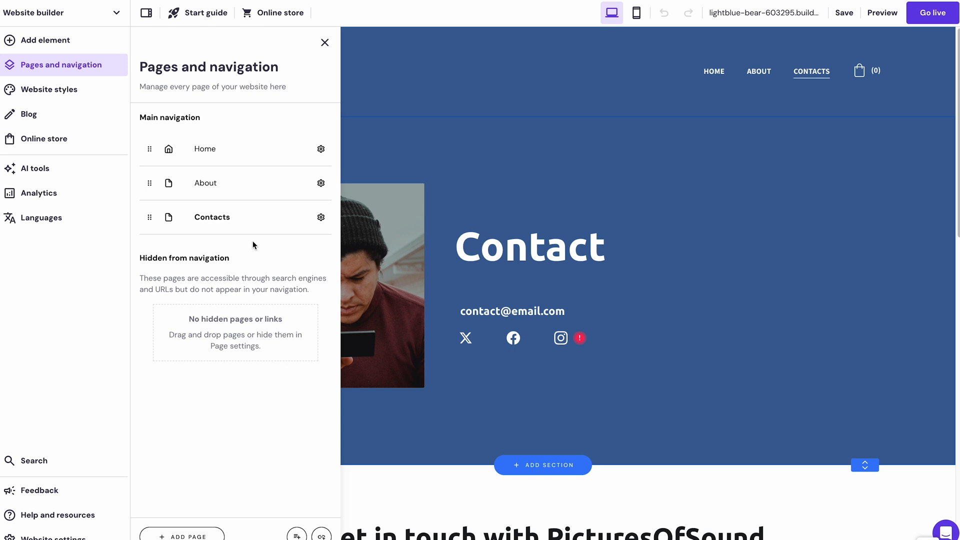
left_click(225, 183)
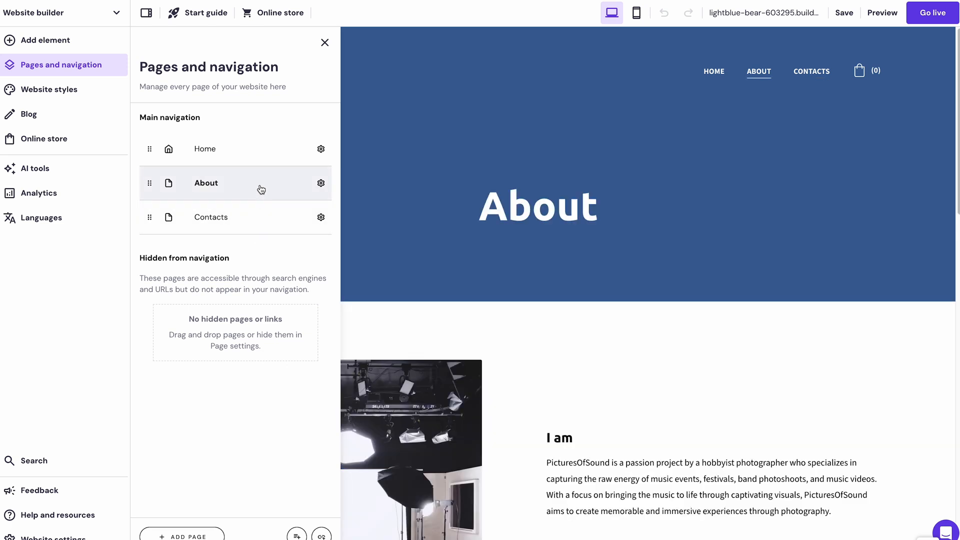
left_click(211, 217)
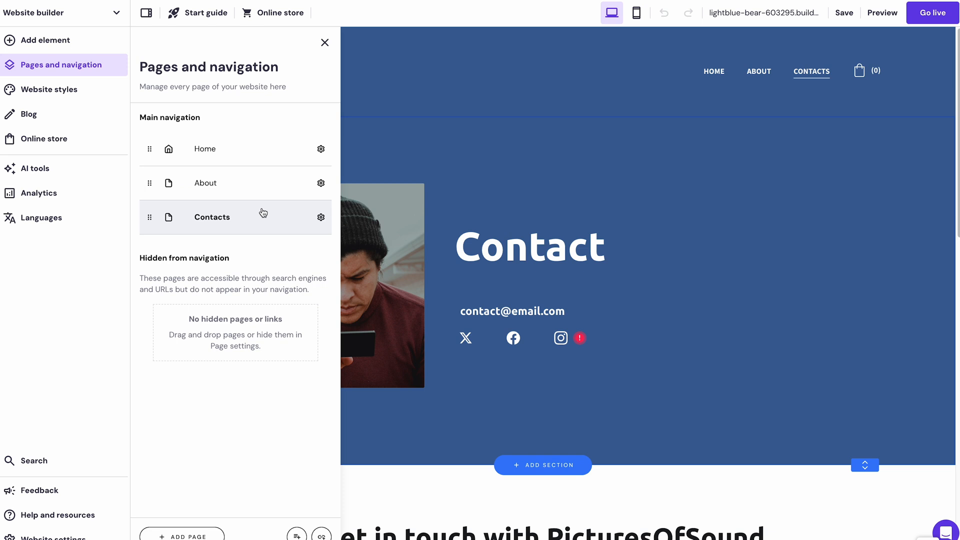
mouse_move(264, 273)
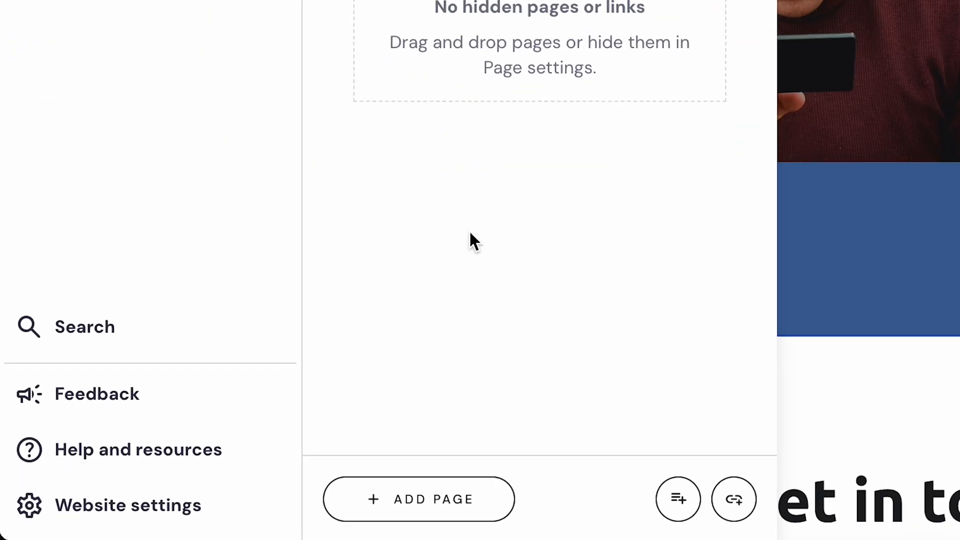
Step: Add an Online store Product list page and show the store's product pages
left_click(418, 499)
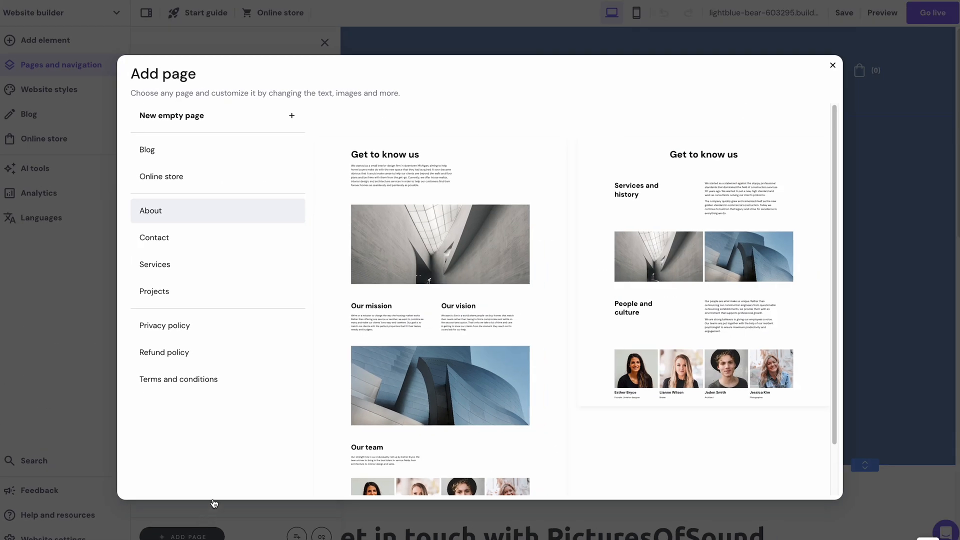
left_click(161, 177)
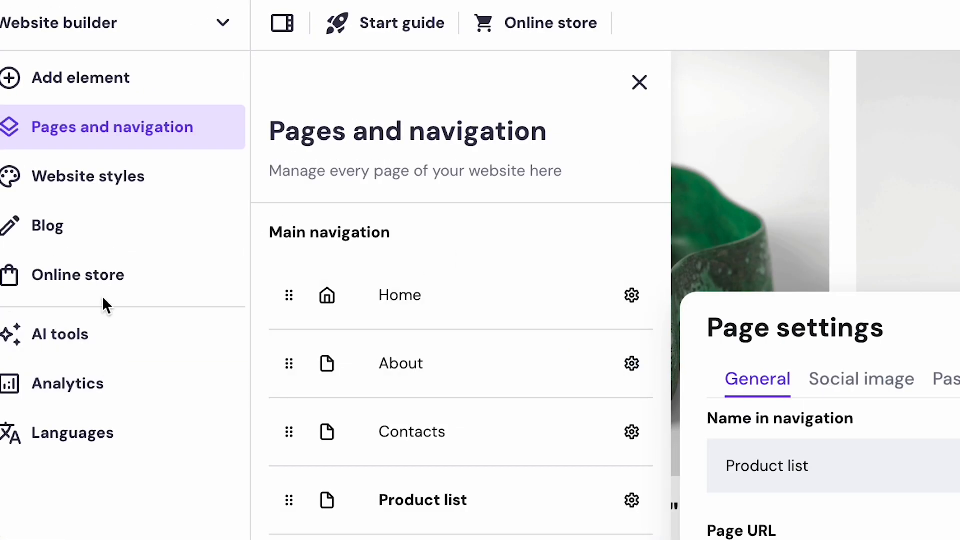
left_click(78, 275)
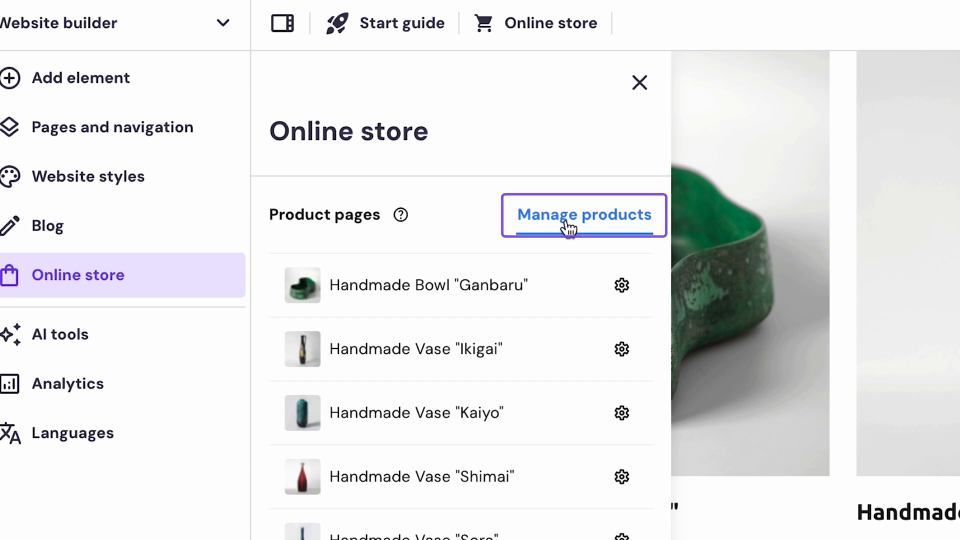
Step: Name the store Picturesofsound and confirm Lithuania with EUR currency
left_click(584, 215)
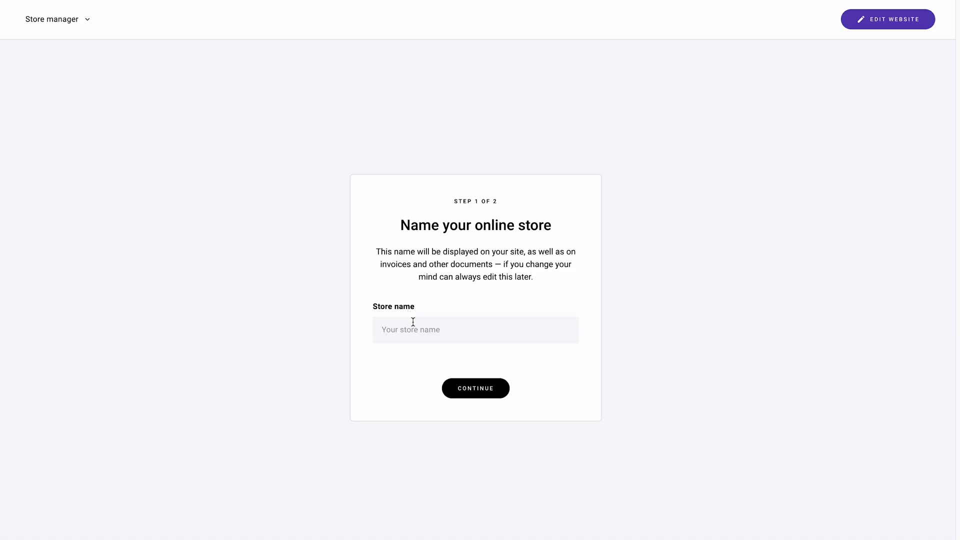
type("Picturesofsound")
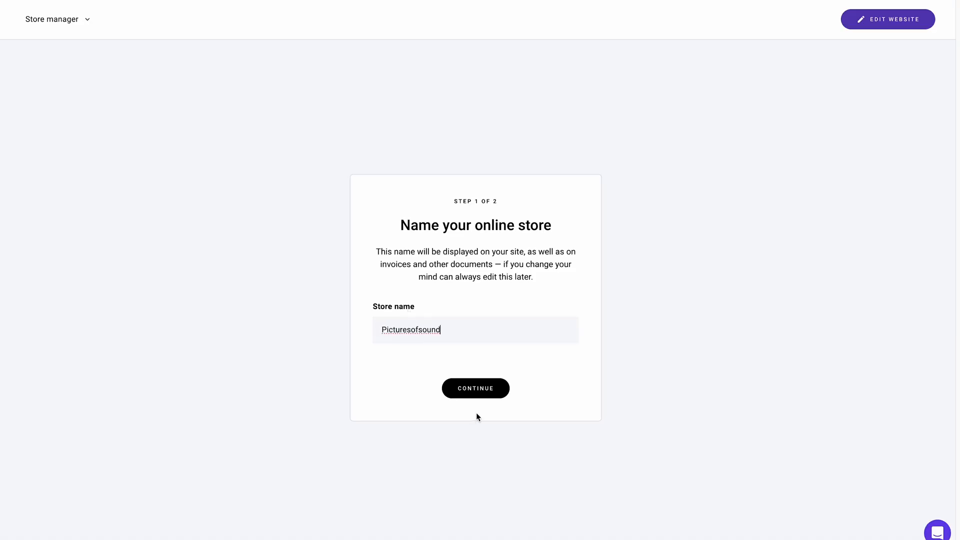
left_click(476, 388)
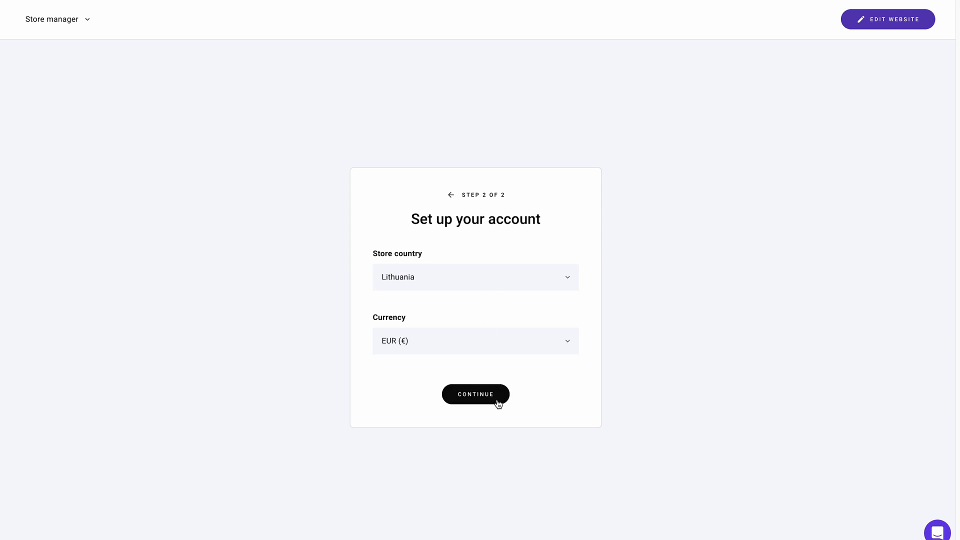
left_click(476, 395)
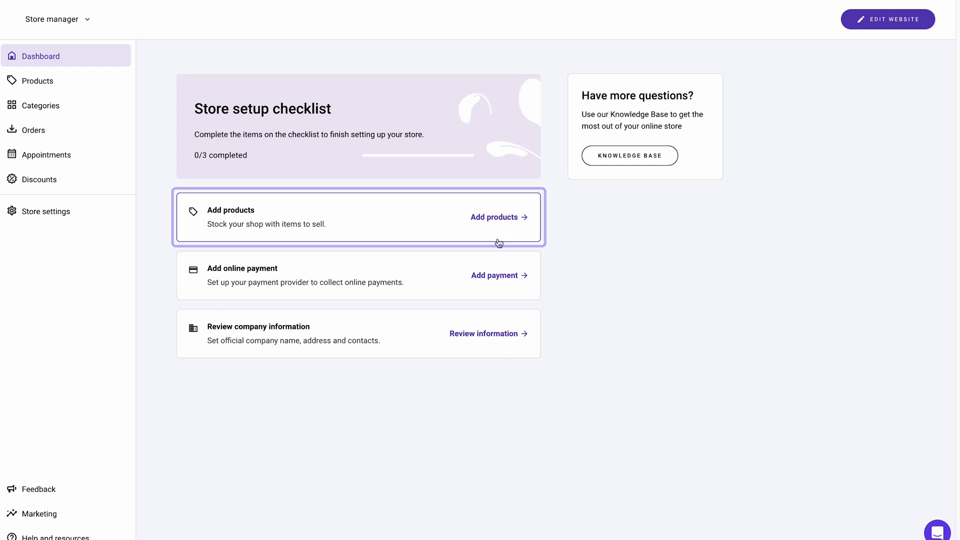
Step: Start adding a digital product, then return to the editor's pages list
left_click(494, 217)
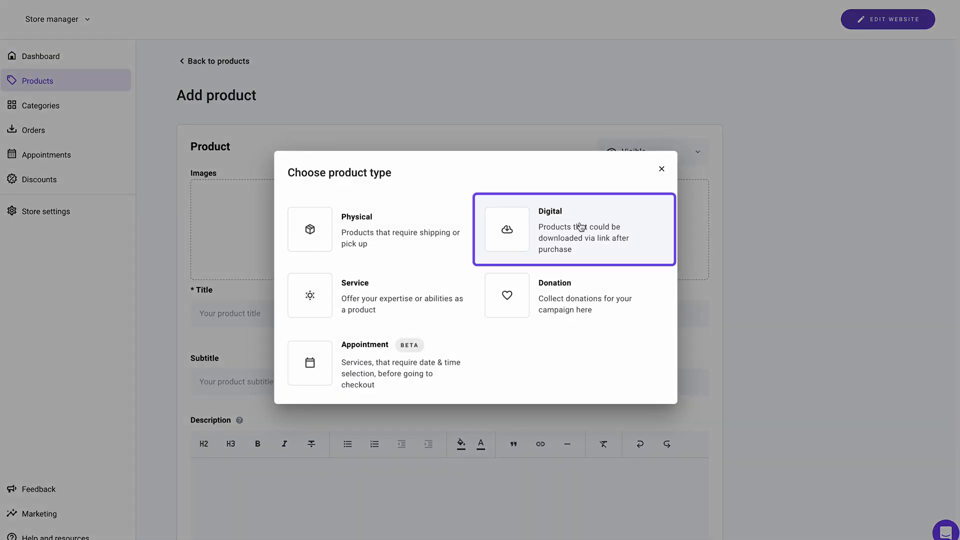
left_click(581, 230)
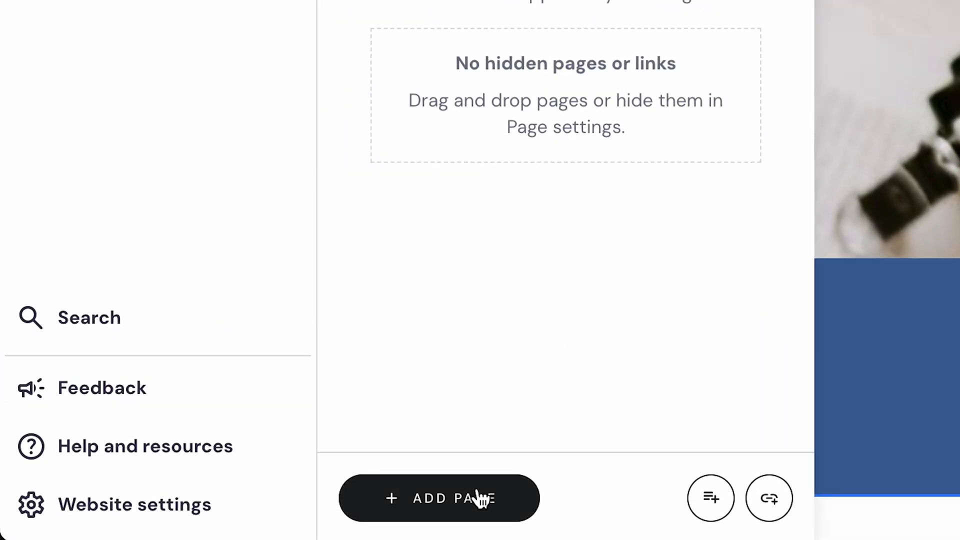
Step: Create a new empty page named 'Portfolio'
left_click(451, 498)
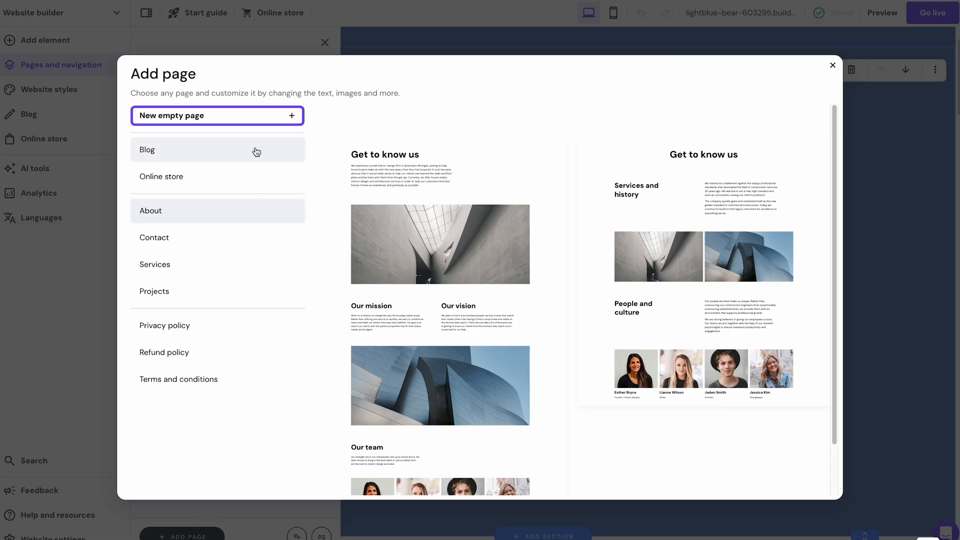
left_click(218, 115)
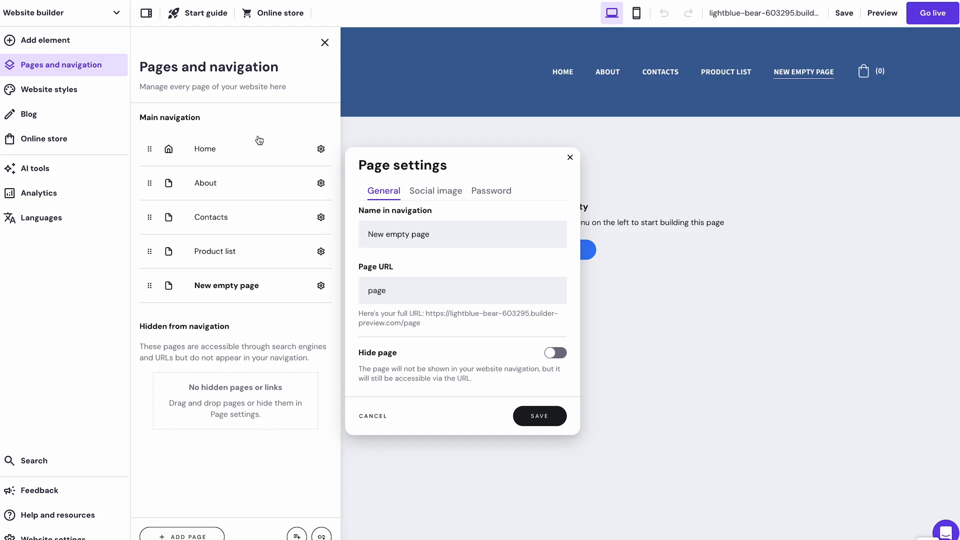
type("portf")
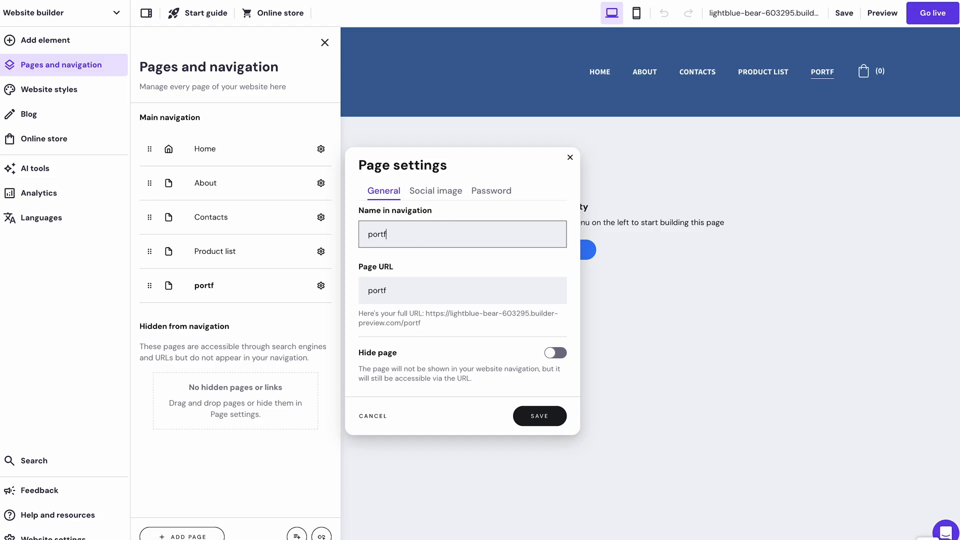
left_click(540, 416)
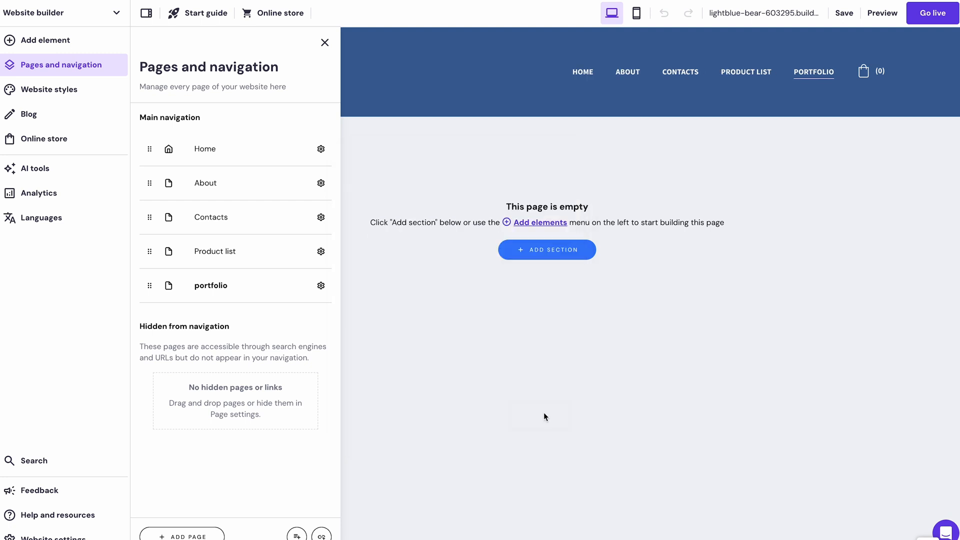
Step: Add a masonry gallery section from the Gallery category to the Portfolio page
left_click(546, 250)
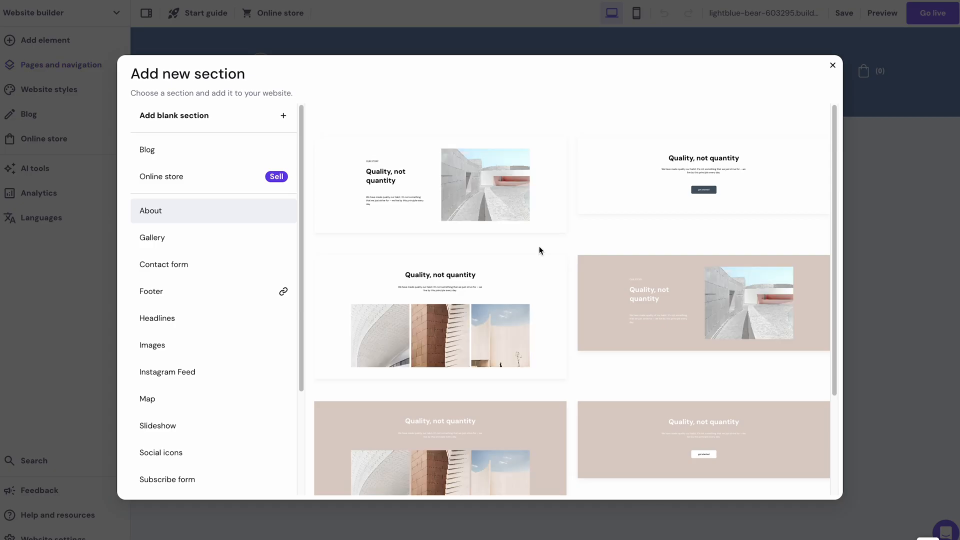
left_click(152, 238)
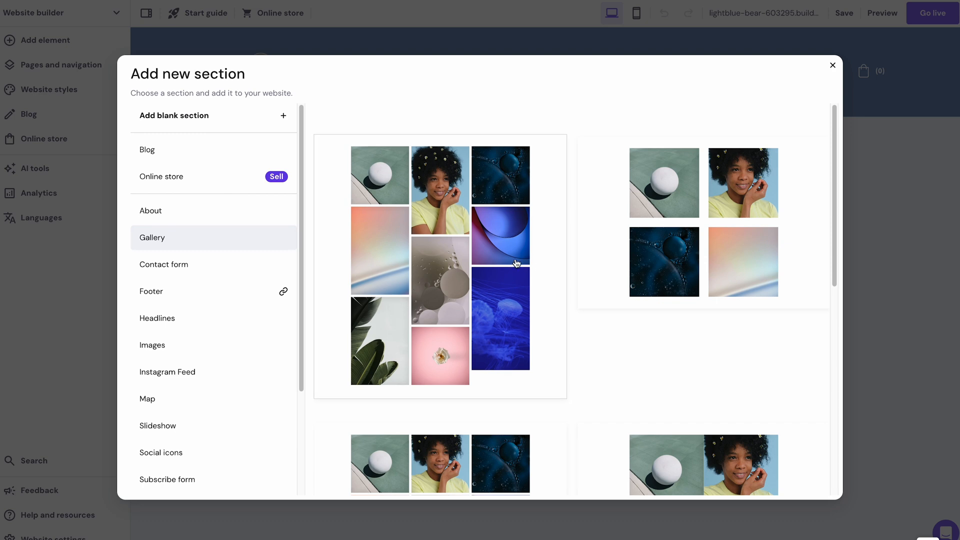
left_click(516, 264)
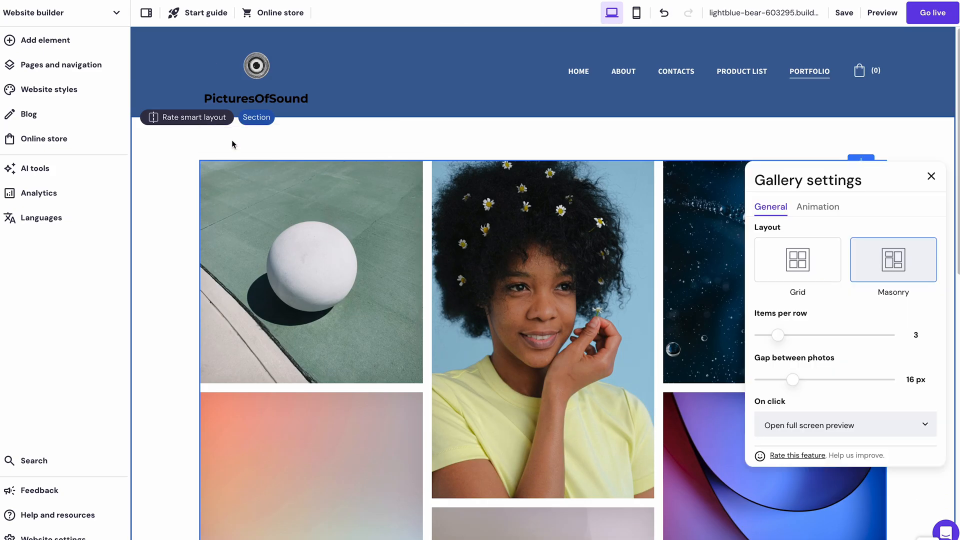
Step: Set the gallery to 5 items per row with a larger gap and No animation
left_click_drag(777, 335, 787, 333)
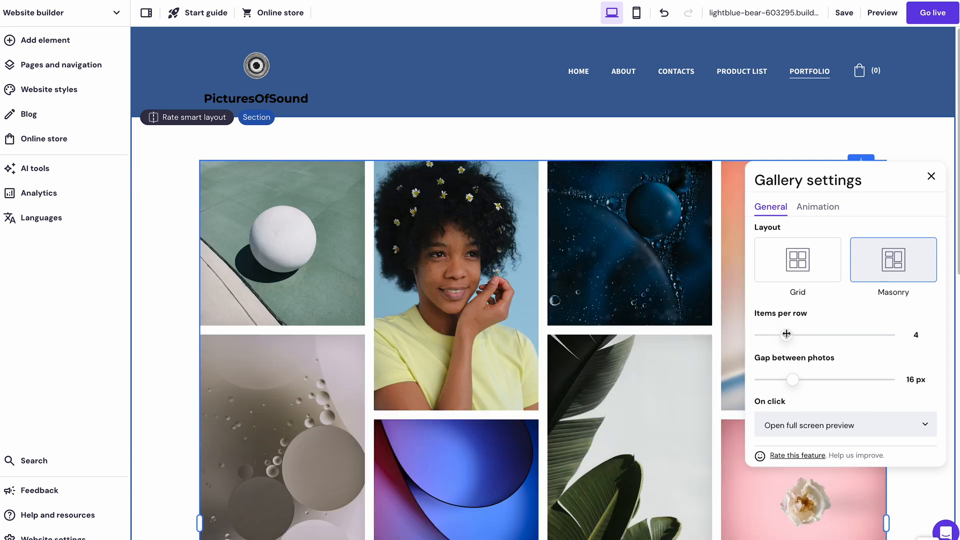
left_click_drag(786, 336, 796, 335)
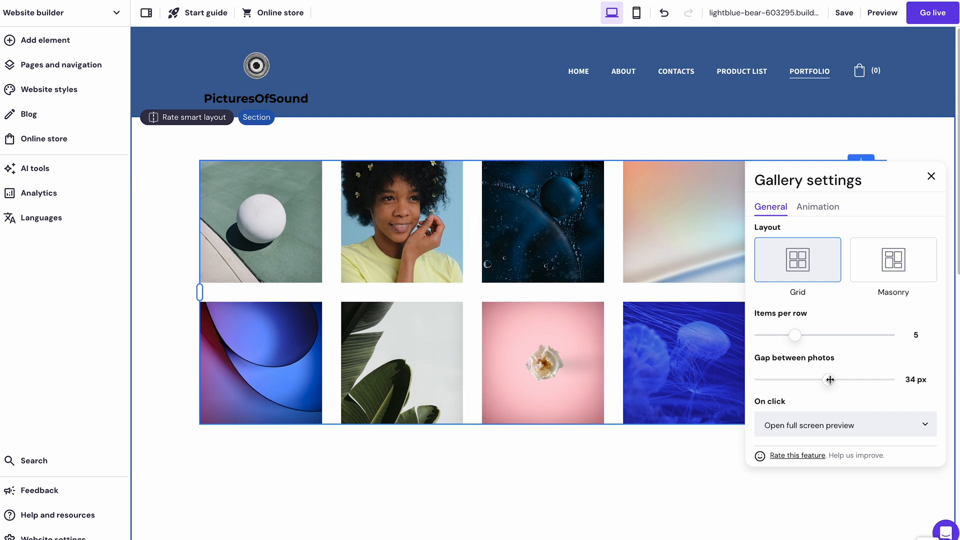
left_click(818, 206)
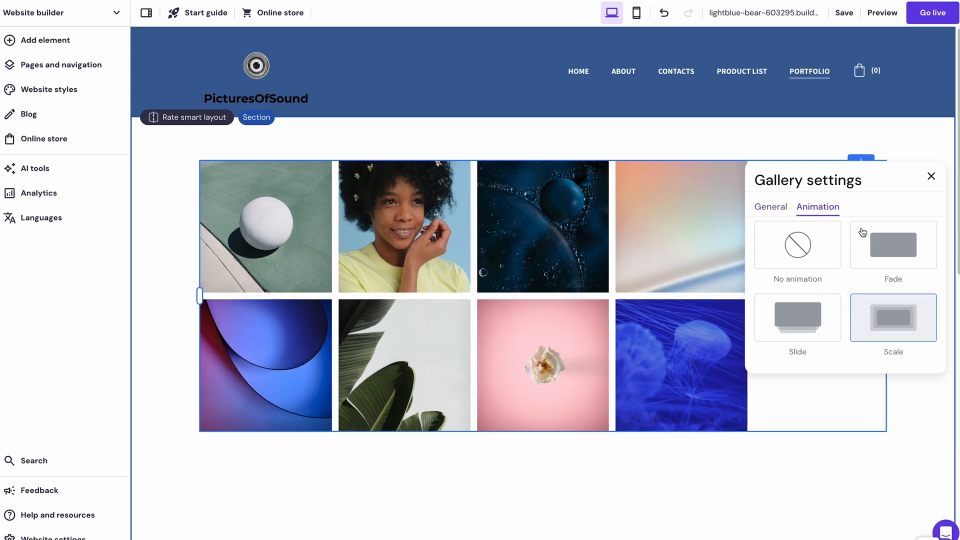
mouse_move(805, 266)
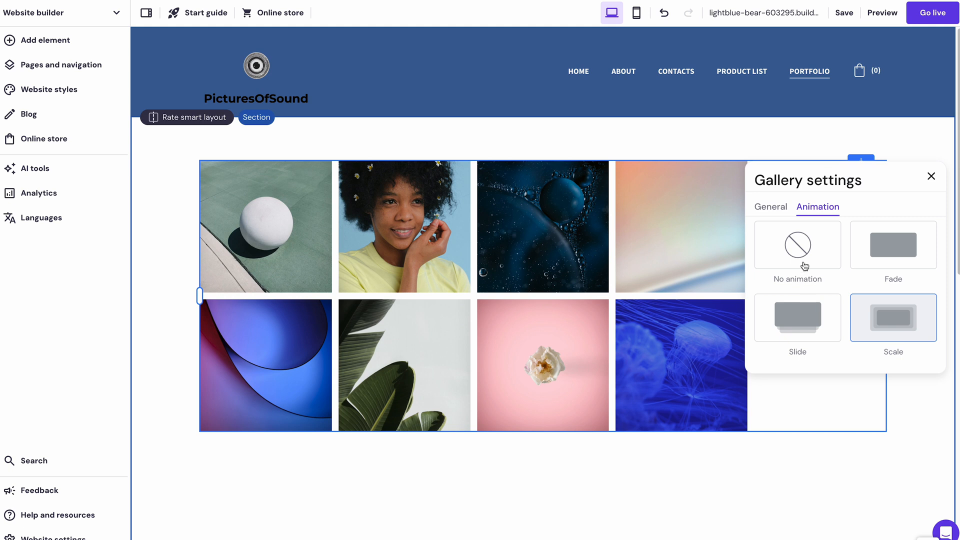
left_click(797, 244)
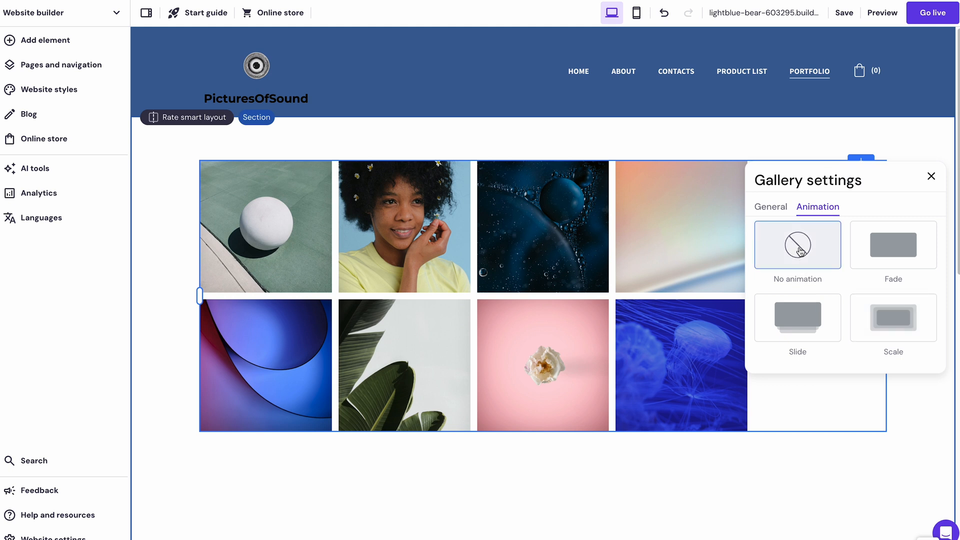
mouse_move(931, 180)
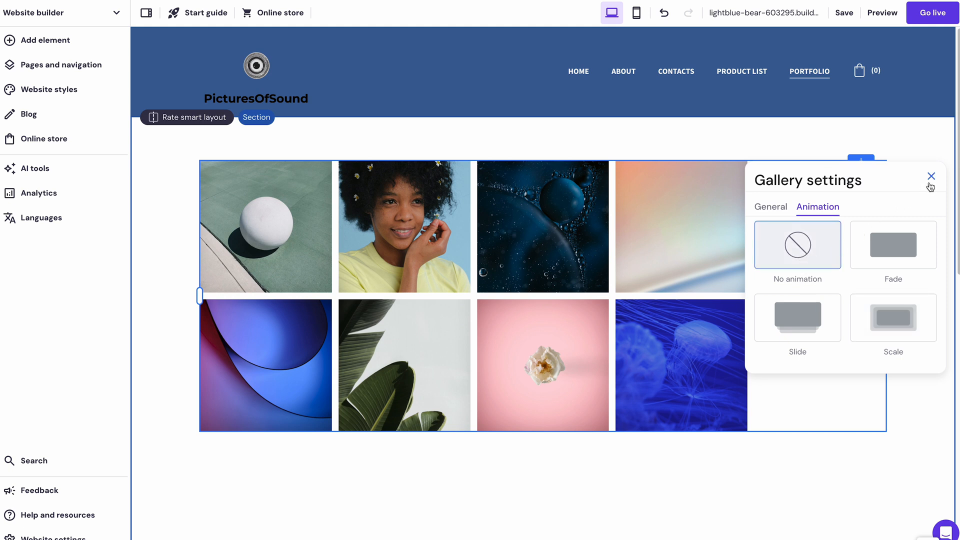
left_click(932, 176)
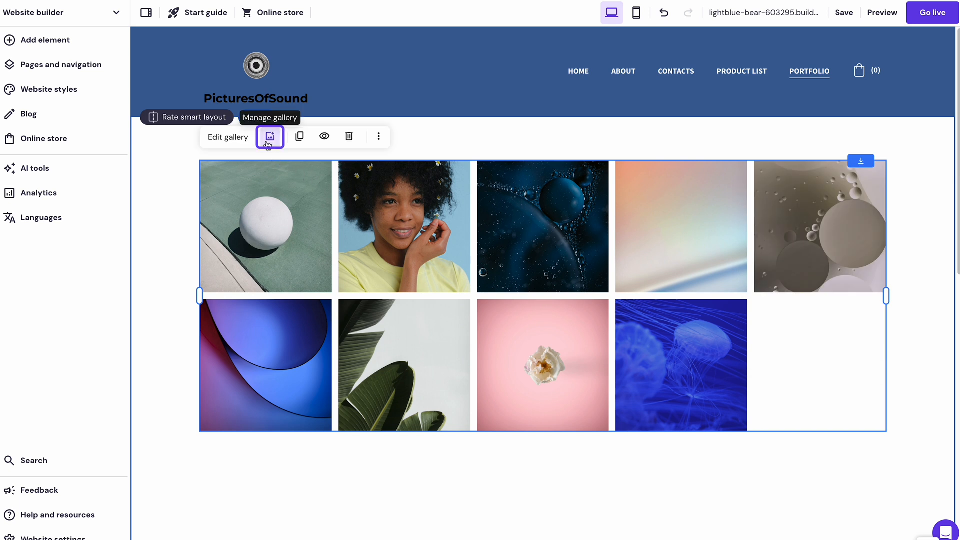
Step: Open the Portfolio gallery's photo manager and begin adding images
left_click(269, 136)
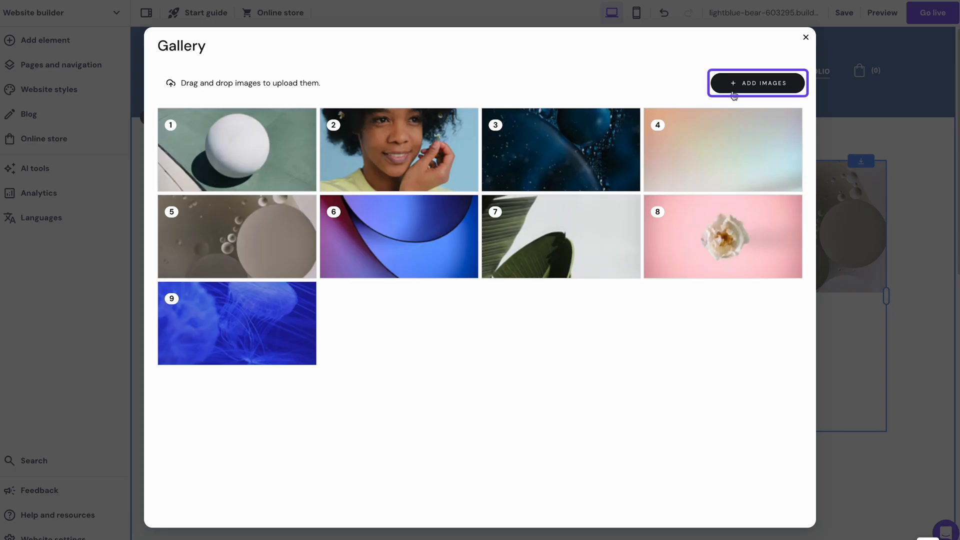
left_click(758, 83)
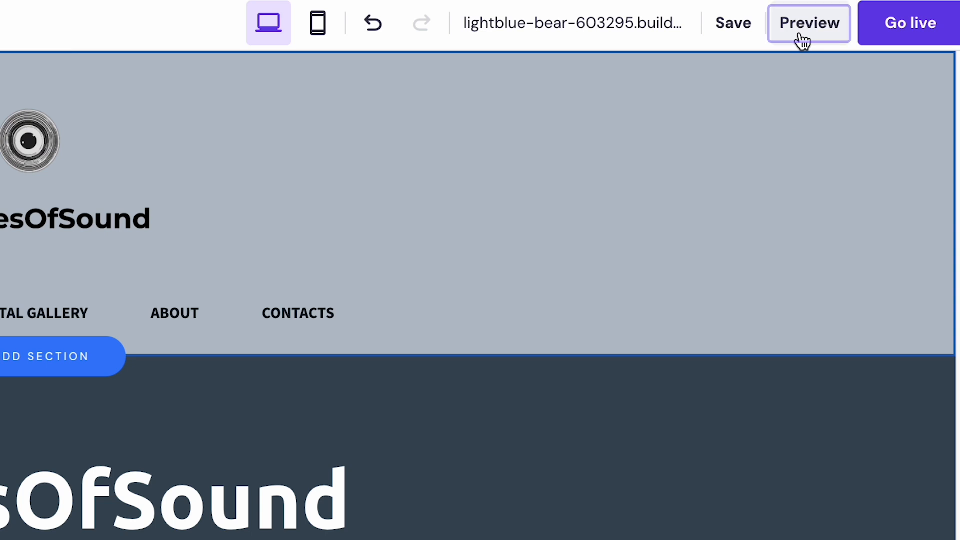
Step: Preview the About page on desktop and mobile, go live, and start connecting a domain
left_click(809, 23)
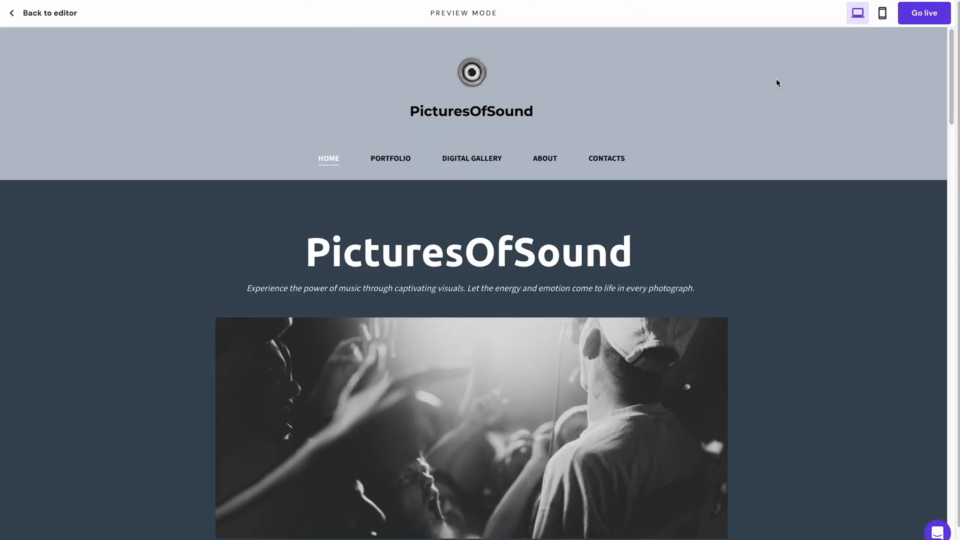
left_click(545, 158)
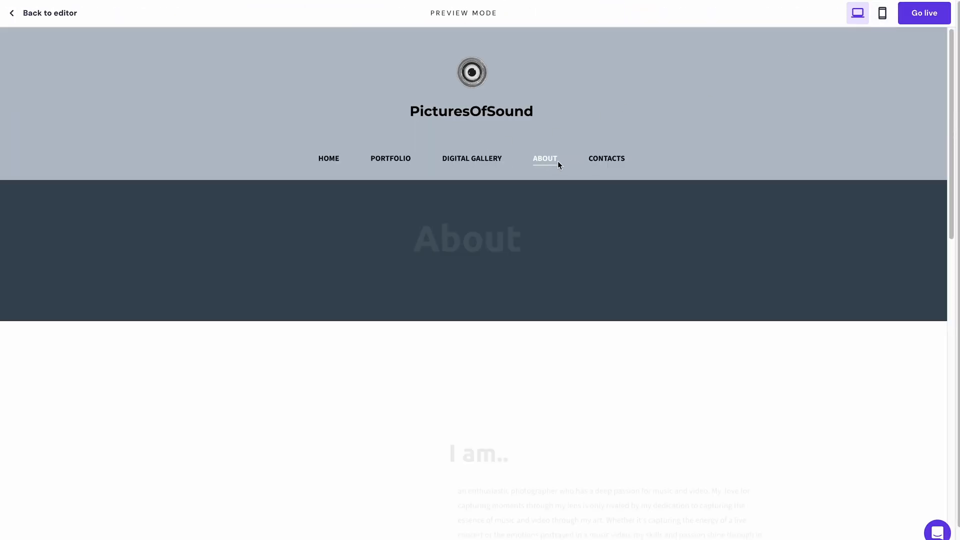
left_click(881, 13)
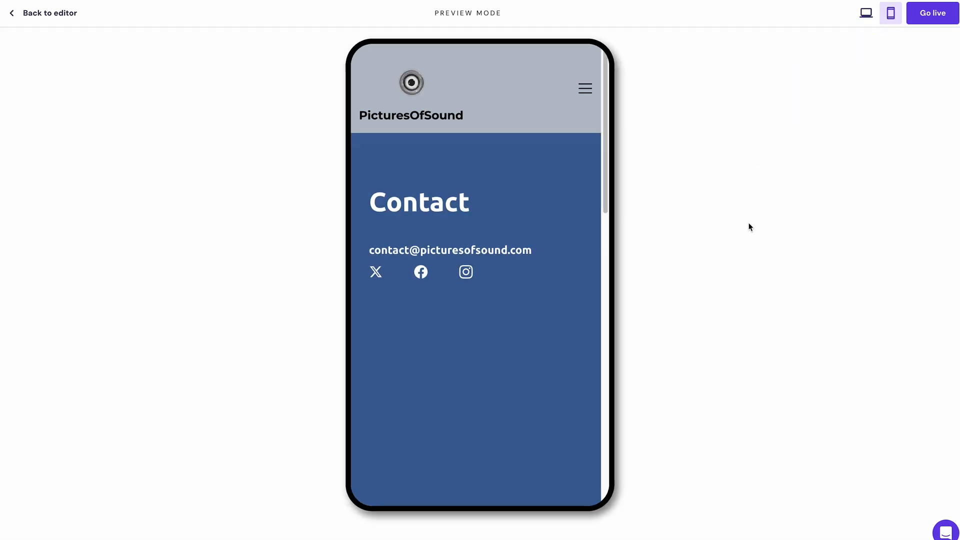
scroll("down", 3)
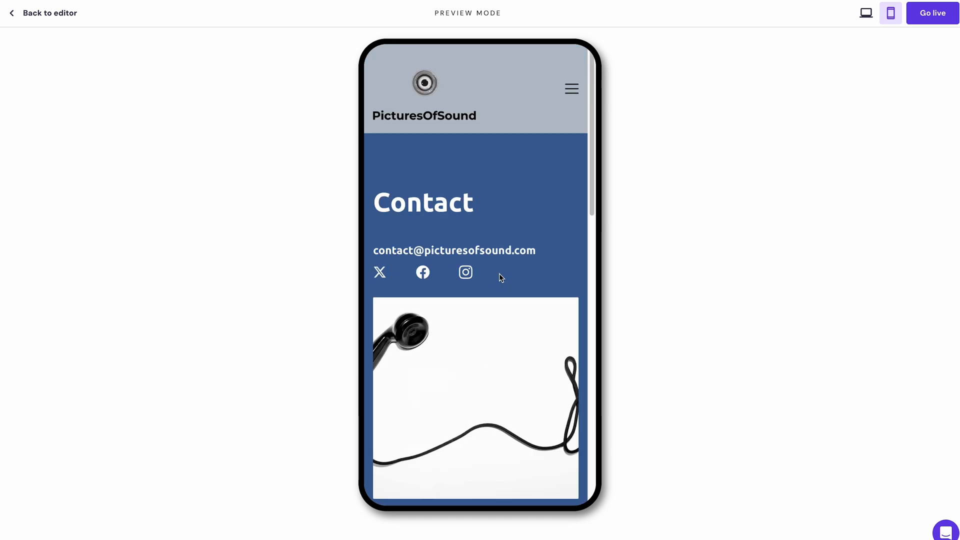
left_click(933, 13)
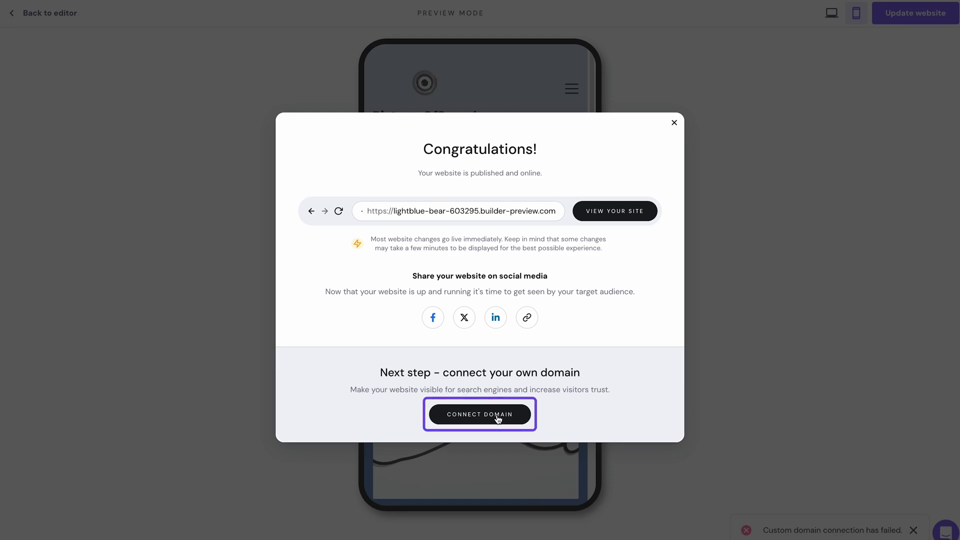
left_click(480, 414)
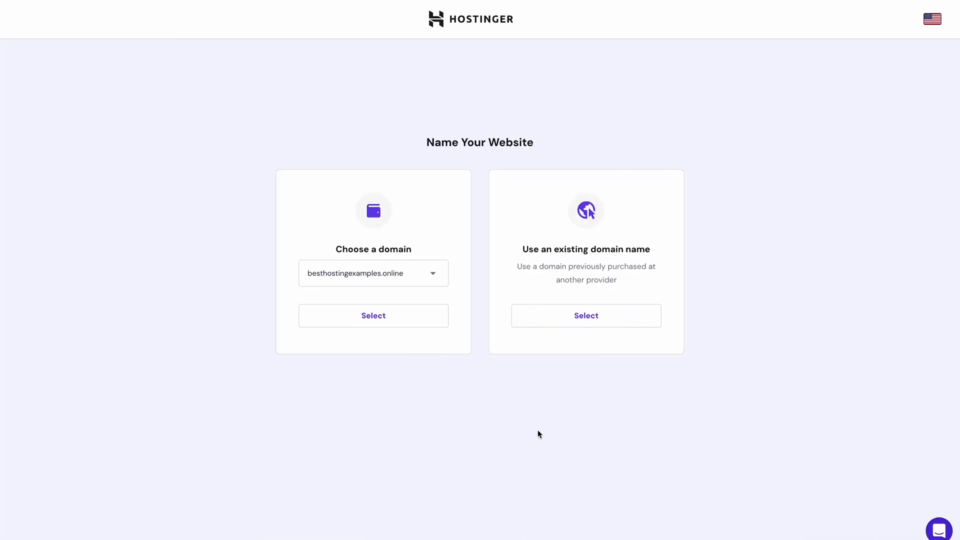
Step: Choose Buy new domain, find kensphotodojo.com available, and start purchasing it
left_click(374, 316)
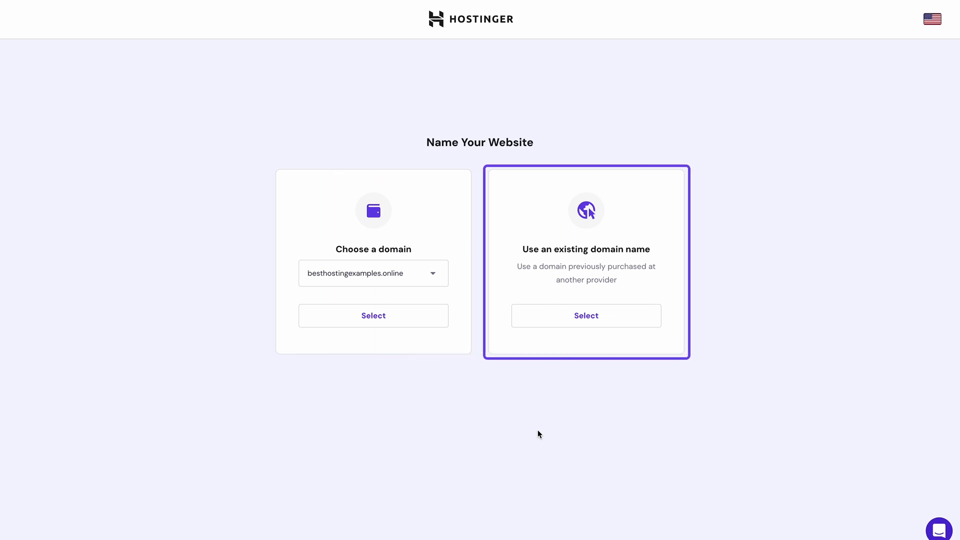
left_click(374, 273)
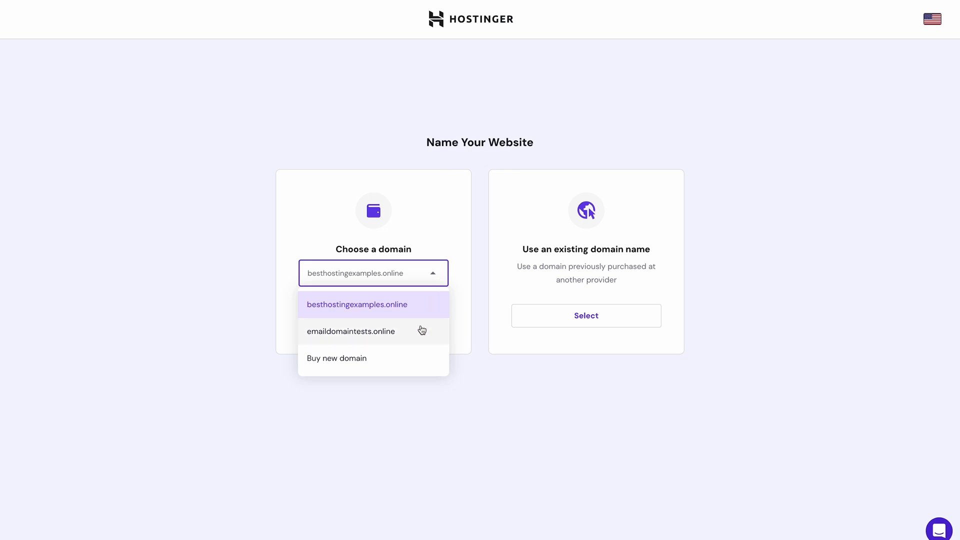
left_click(337, 358)
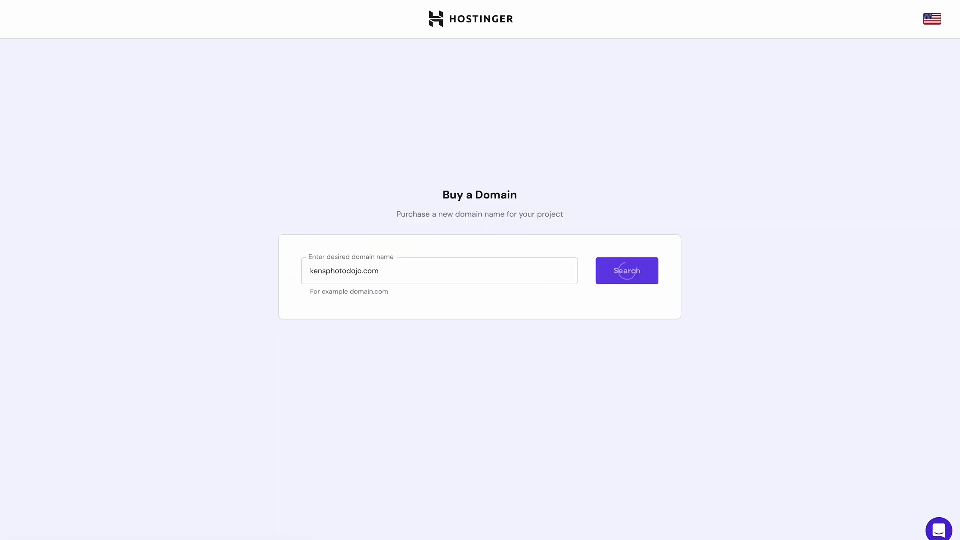
left_click(627, 271)
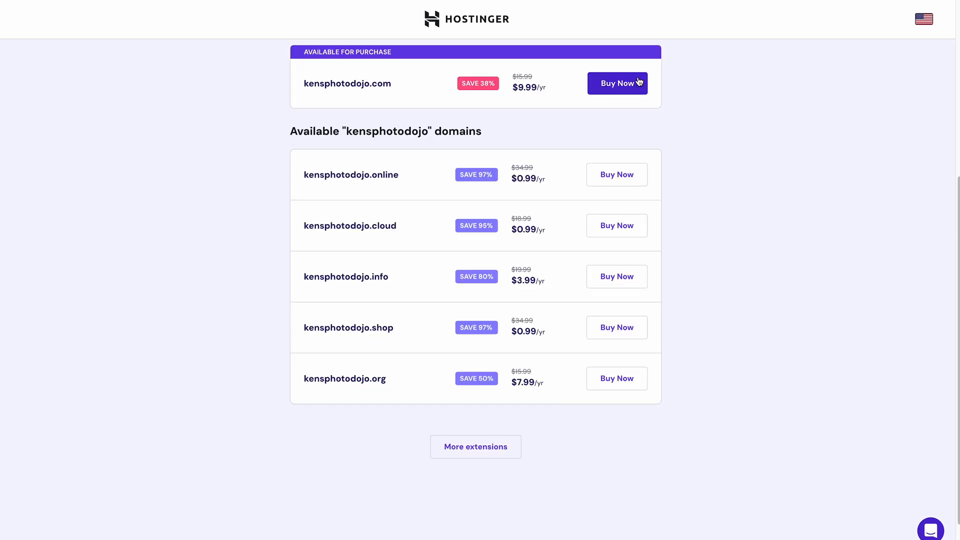
left_click(617, 83)
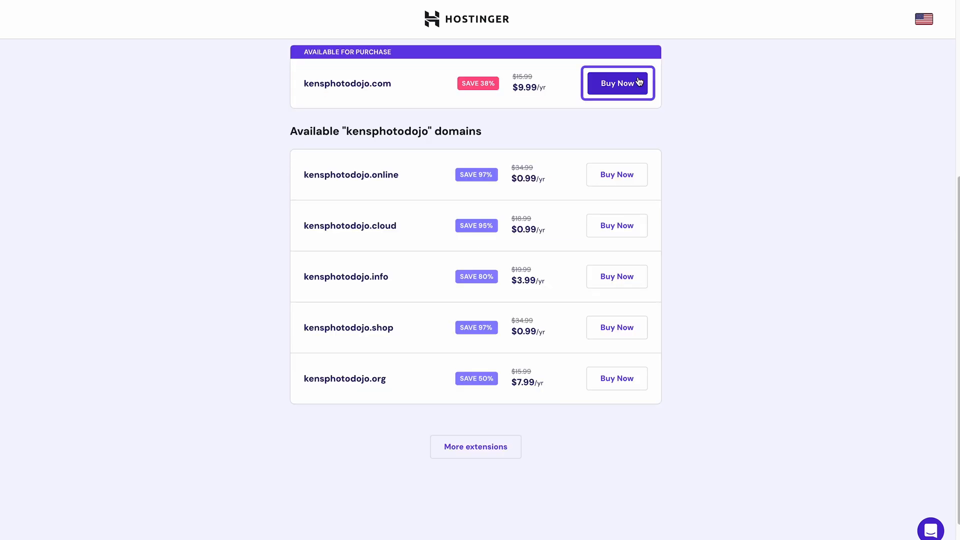